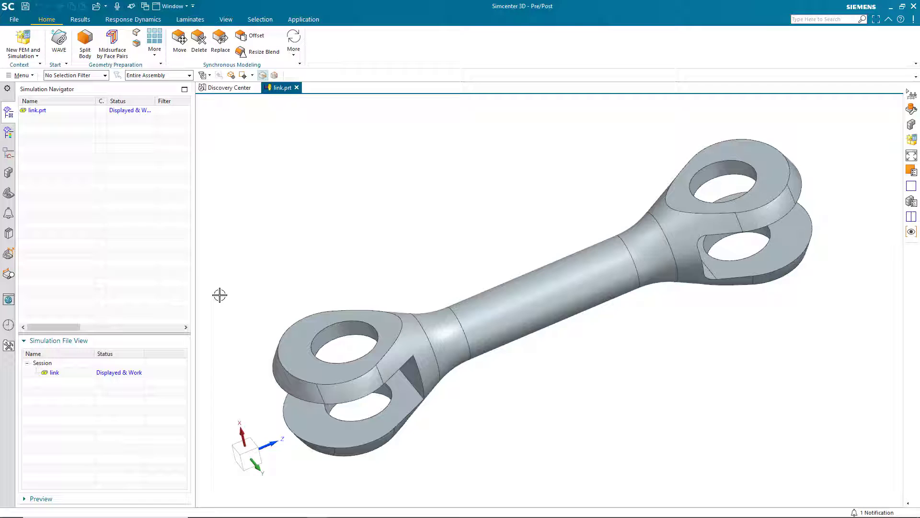
Step: Create new FEM and simulation files for the link using Simcenter Nastran Structural
click(22, 44)
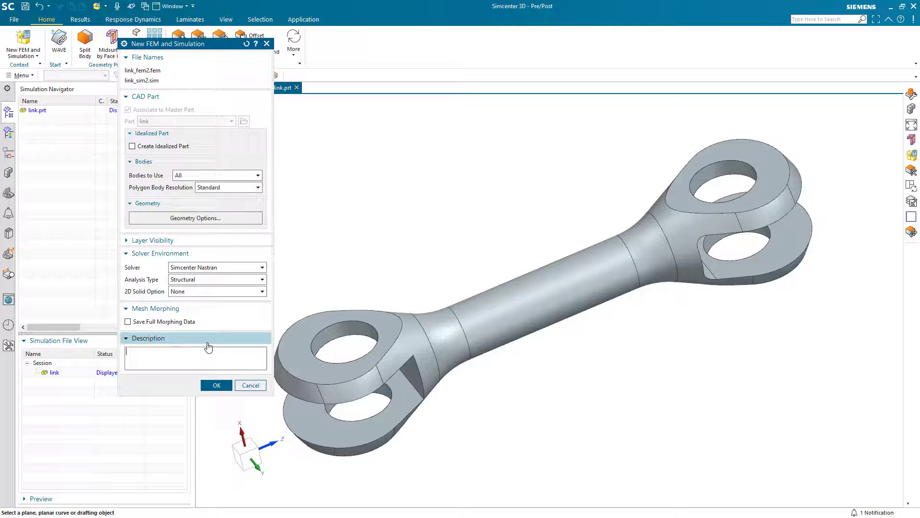
click(216, 386)
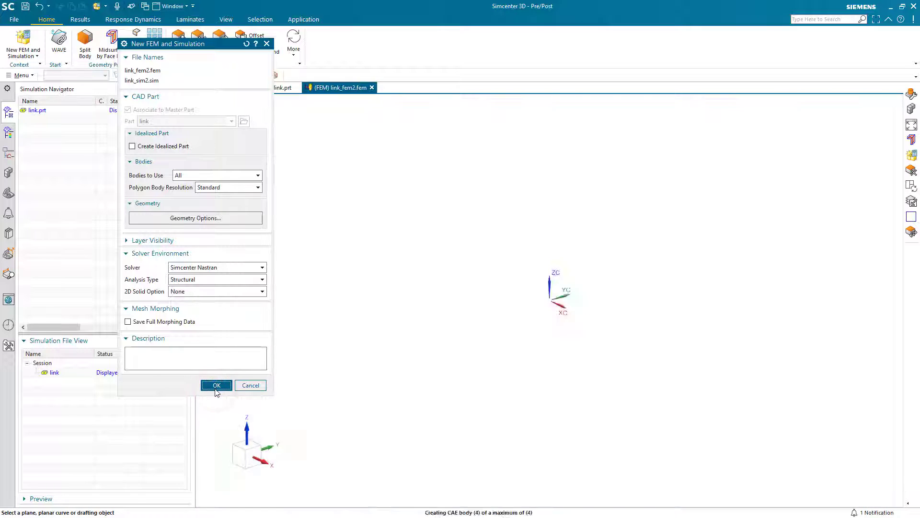
click(215, 385)
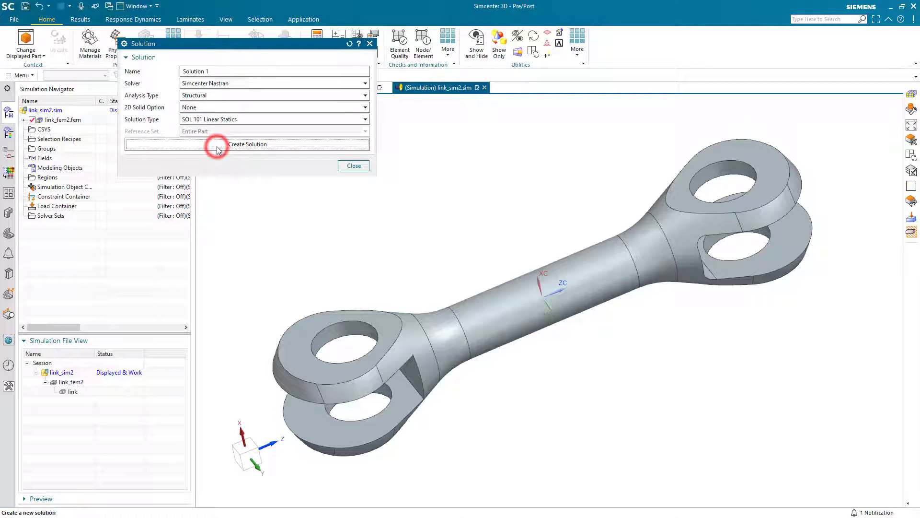
Step: Create the SOL 101 Linear Statics solution and filter its structural output requests to linear statics
click(247, 144)
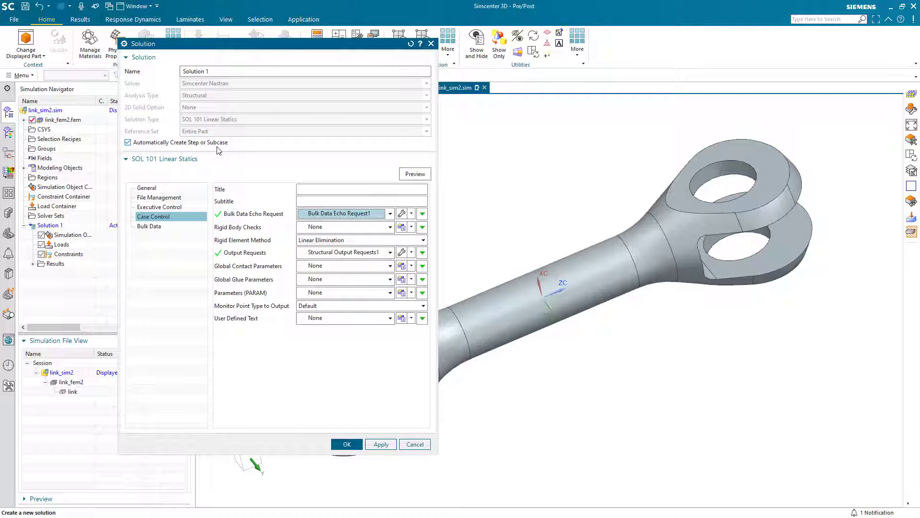
click(402, 252)
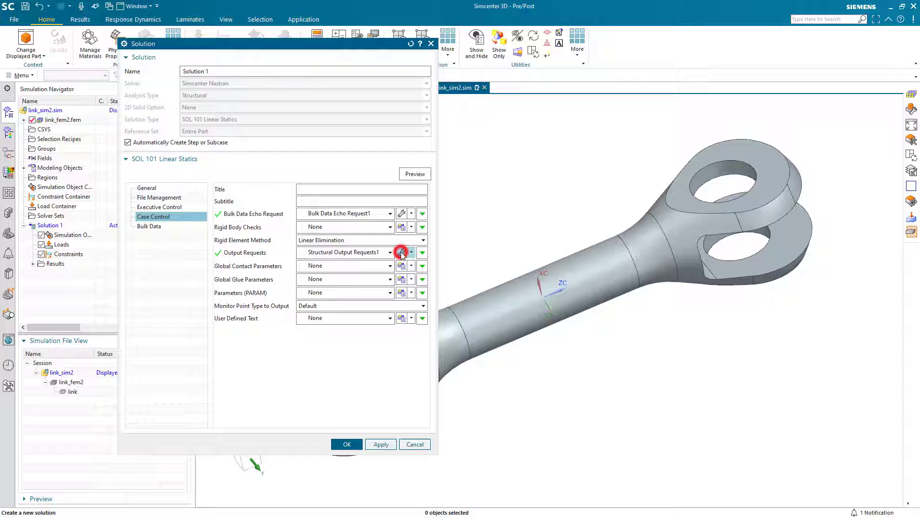
click(402, 252)
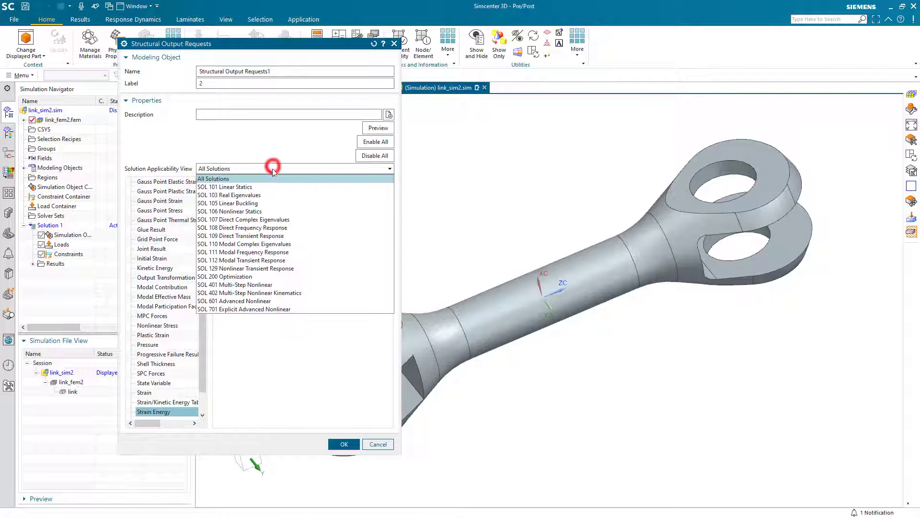
click(225, 187)
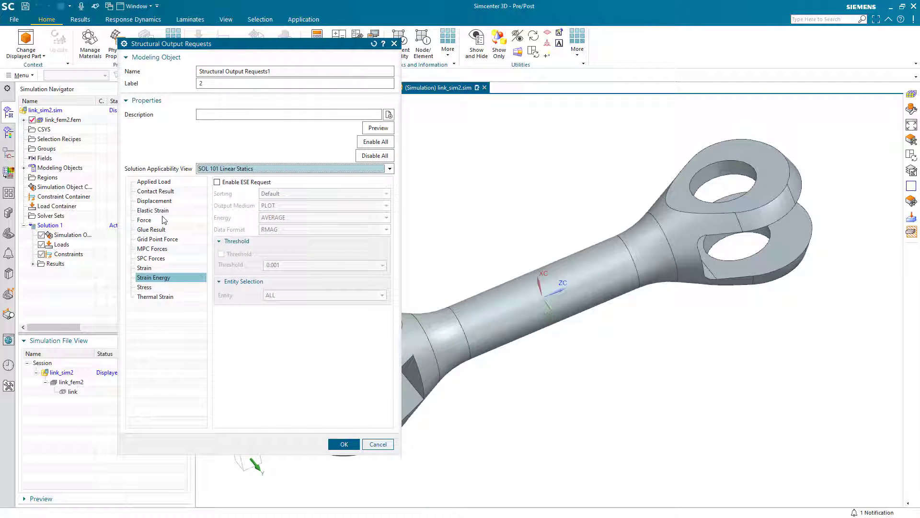
Step: Enable the STRAIN output request and accept the solution settings
click(154, 269)
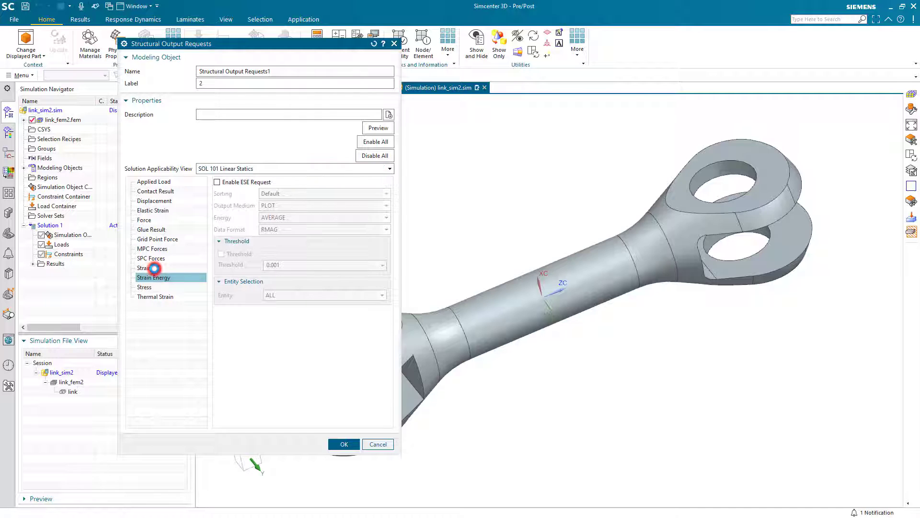
click(145, 267)
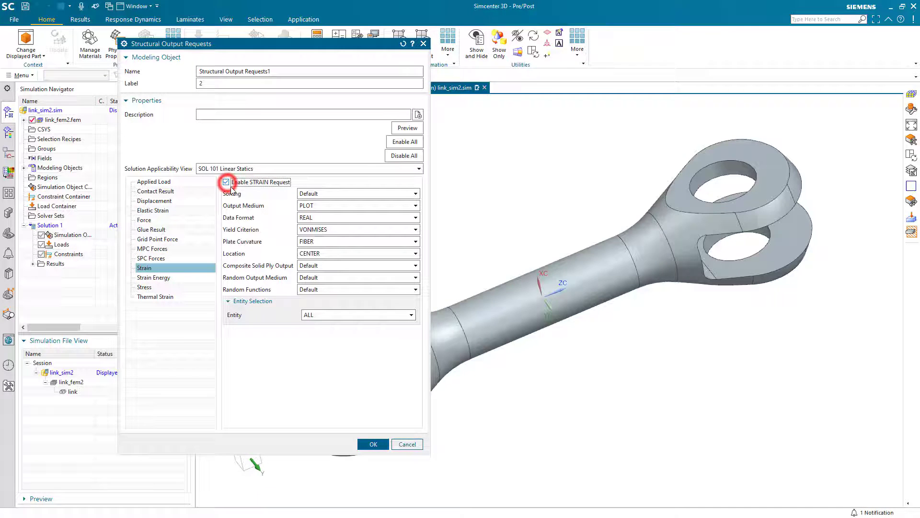
click(373, 444)
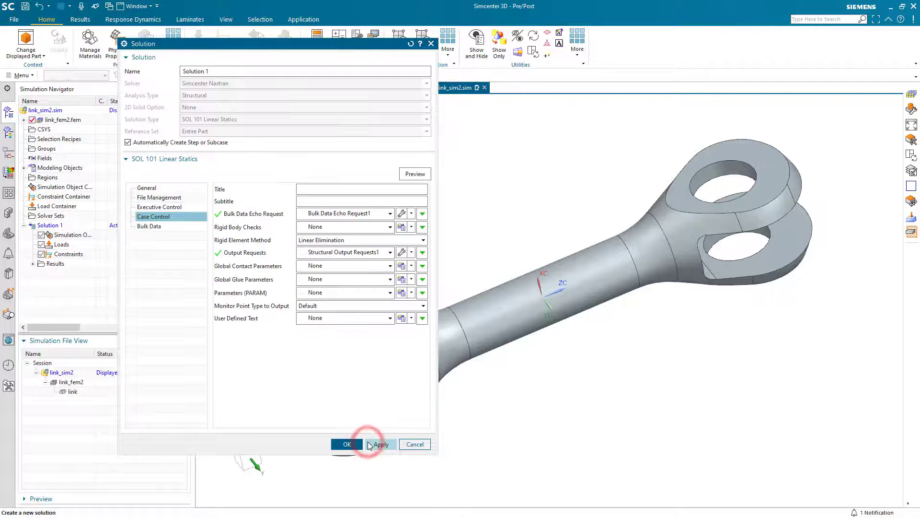
click(347, 444)
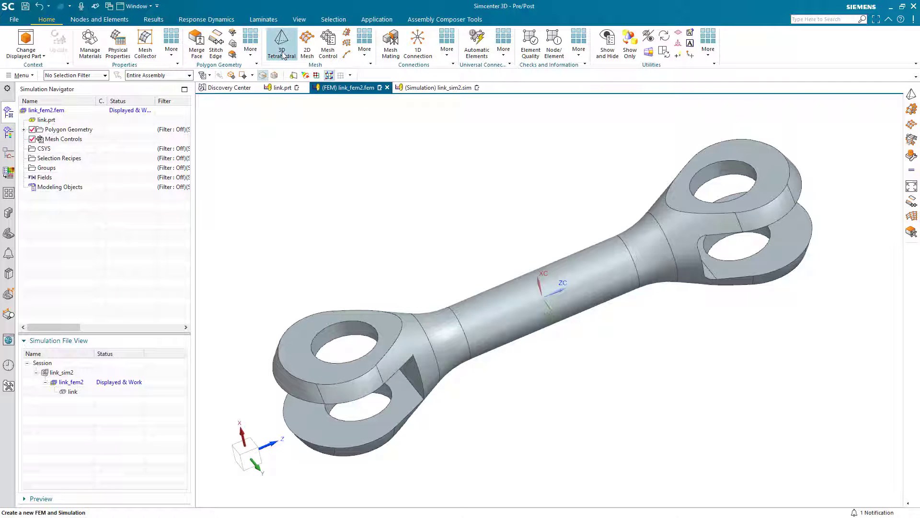
Step: Mesh the link body with CTETRA(10) elements of 0.213 in, then return to the simulation file
click(281, 41)
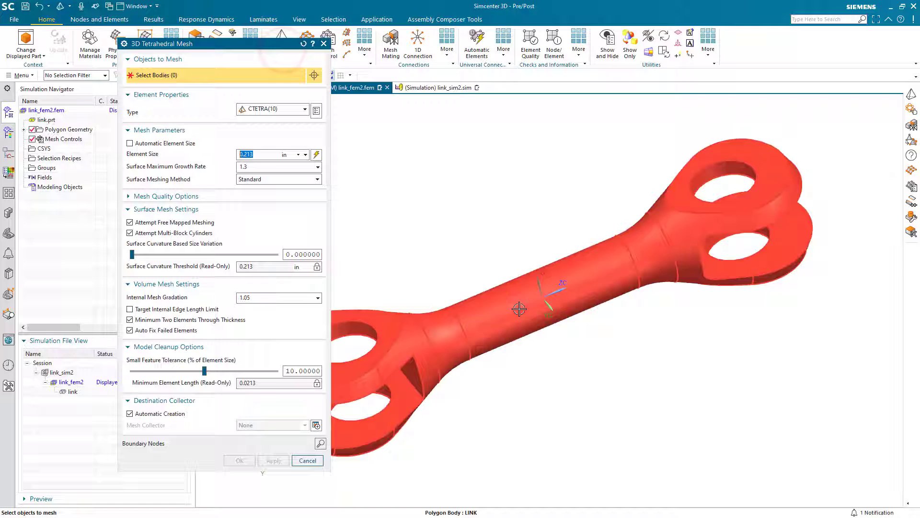
click(520, 310)
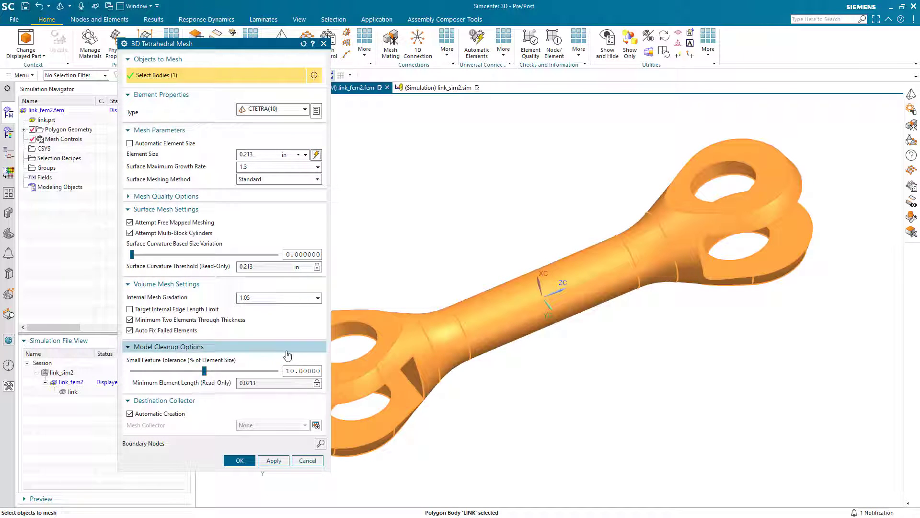
click(238, 460)
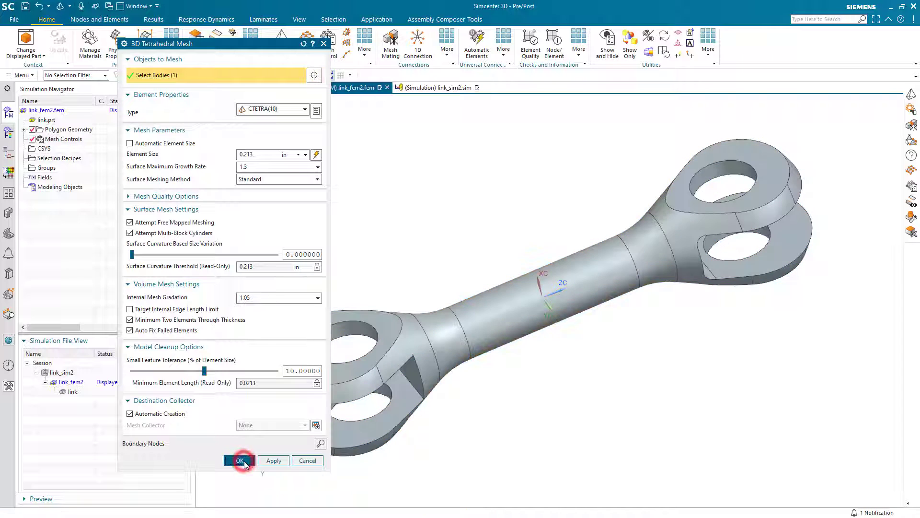
click(239, 460)
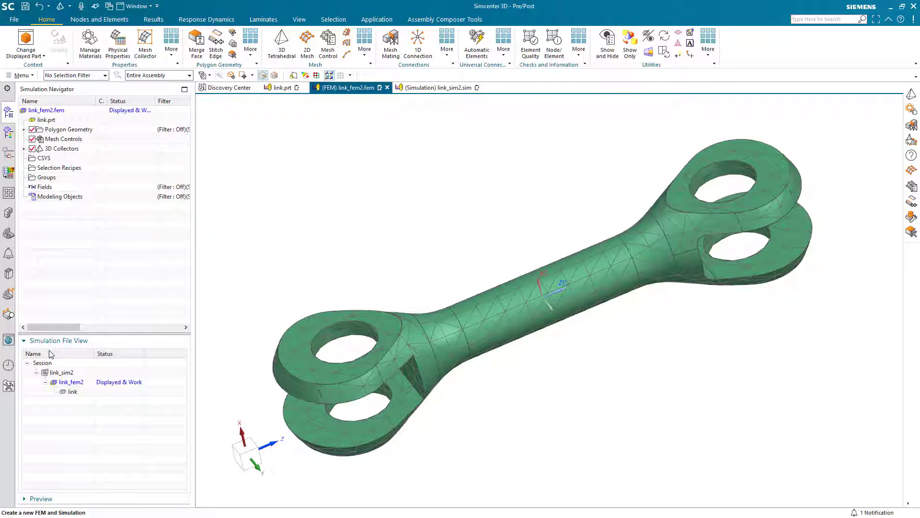
click(437, 87)
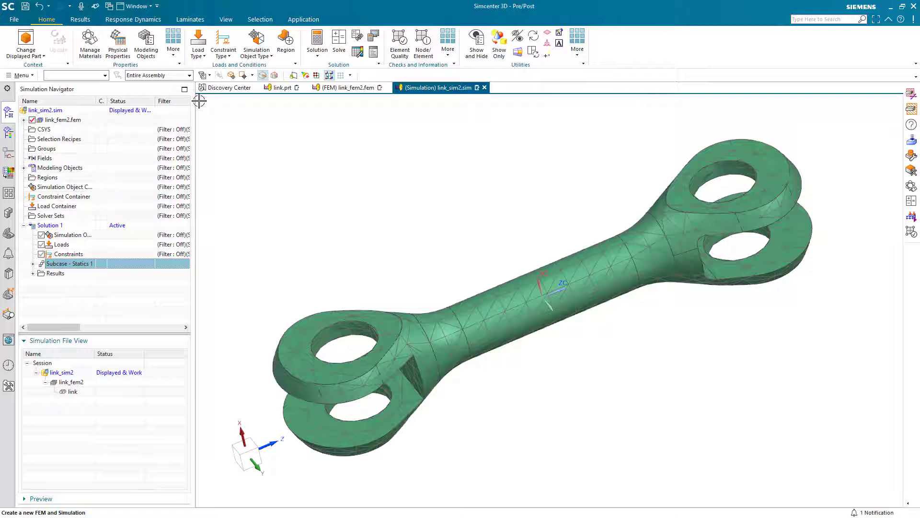
Step: Apply a fixed translation constraint to the near-end hole faces
click(223, 44)
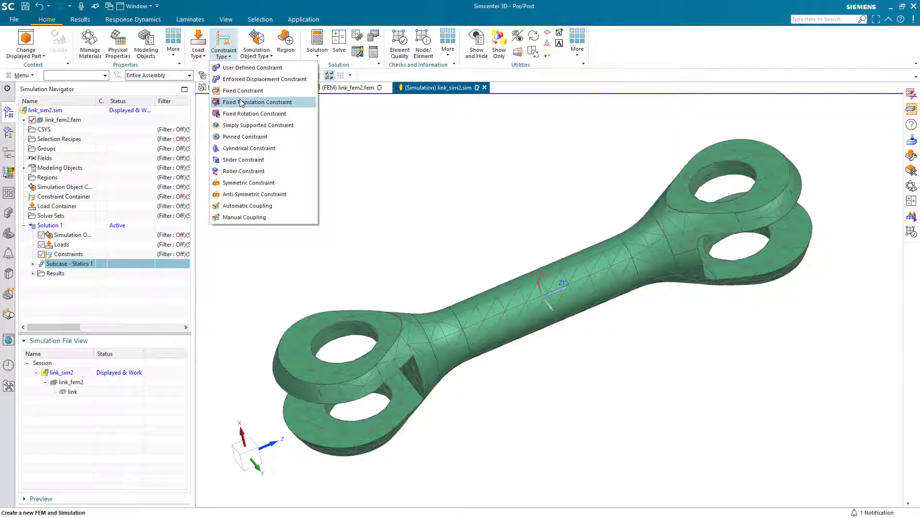
click(255, 102)
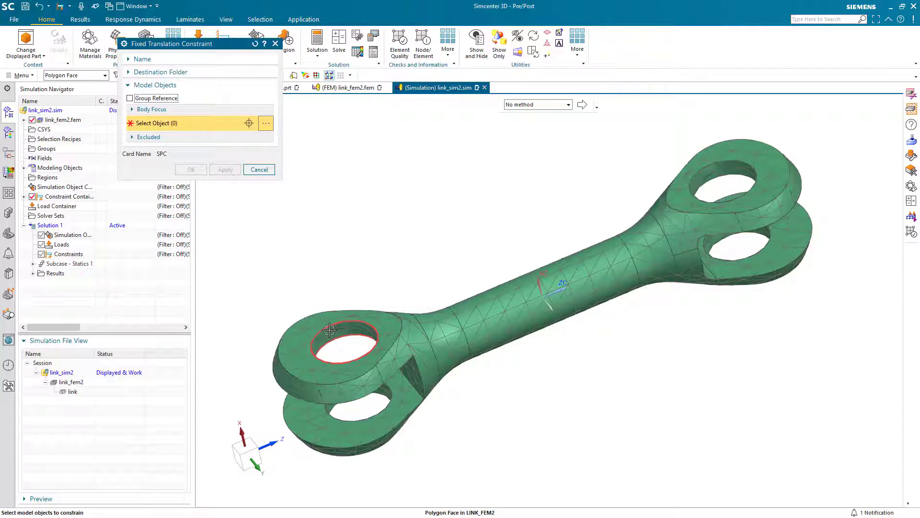
click(329, 405)
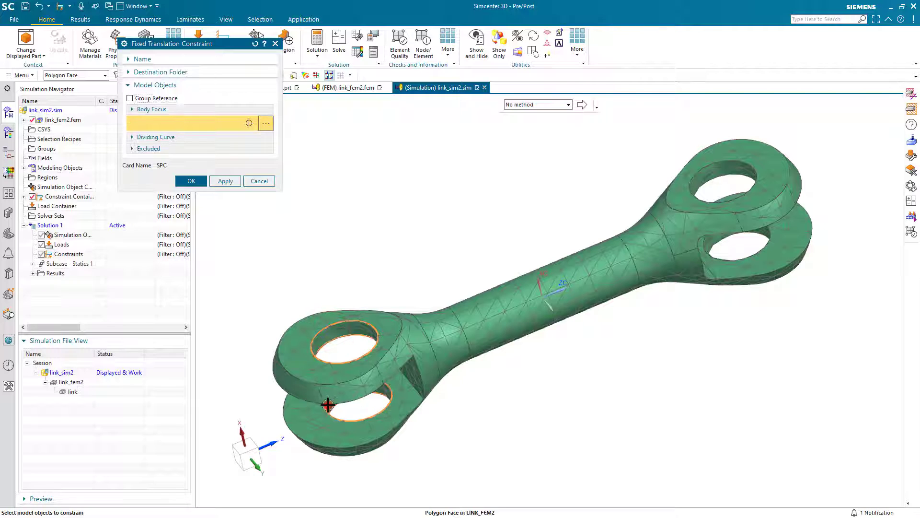
click(190, 181)
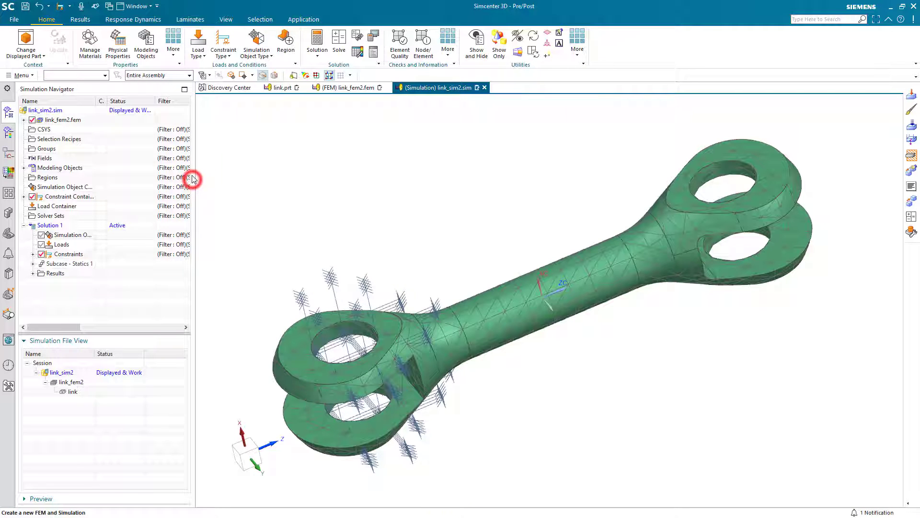
Step: Apply a 1 lbf force to the hole faces at the far end
click(197, 44)
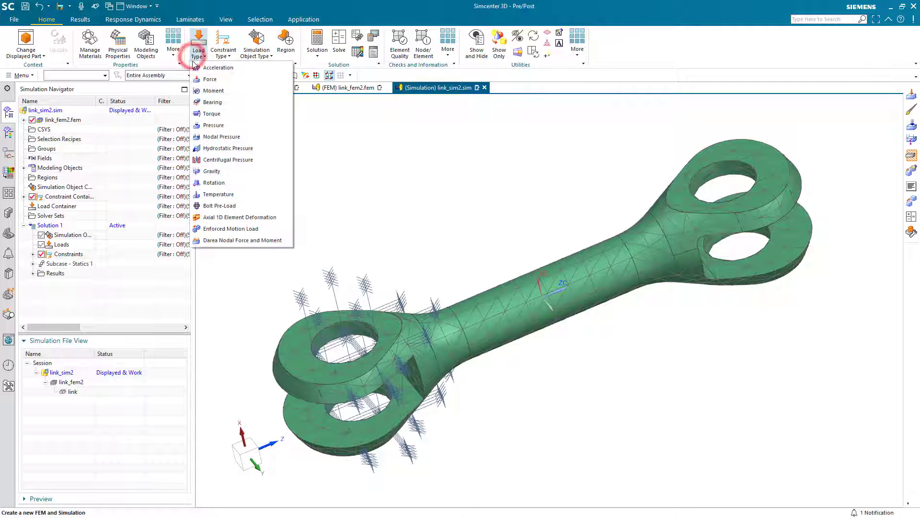
click(210, 80)
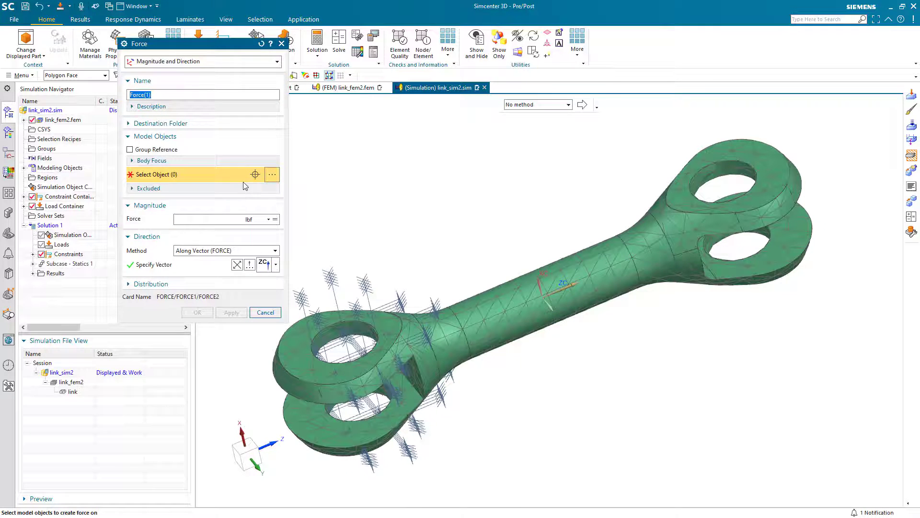
click(206, 218)
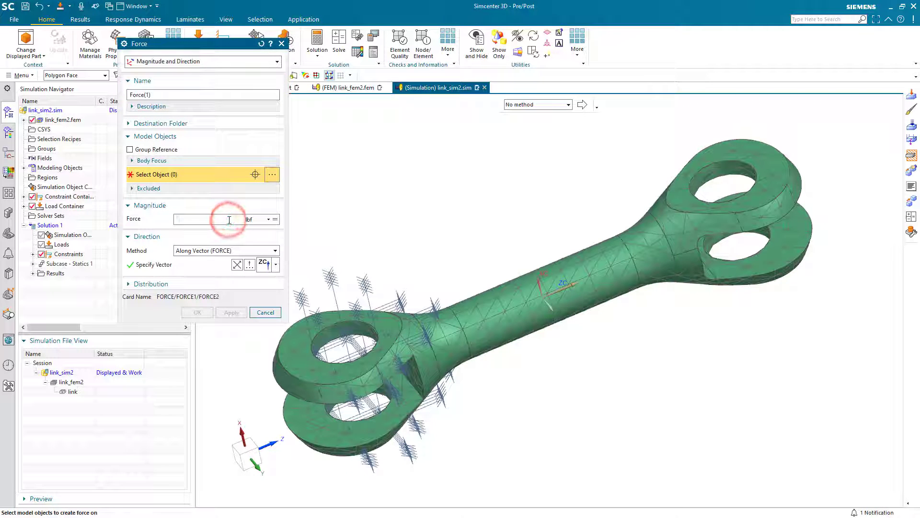
text(1)
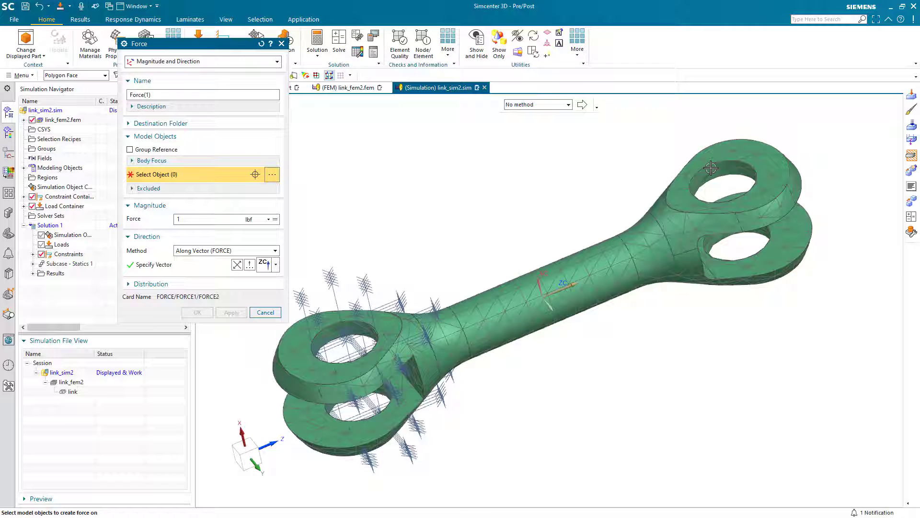
click(714, 243)
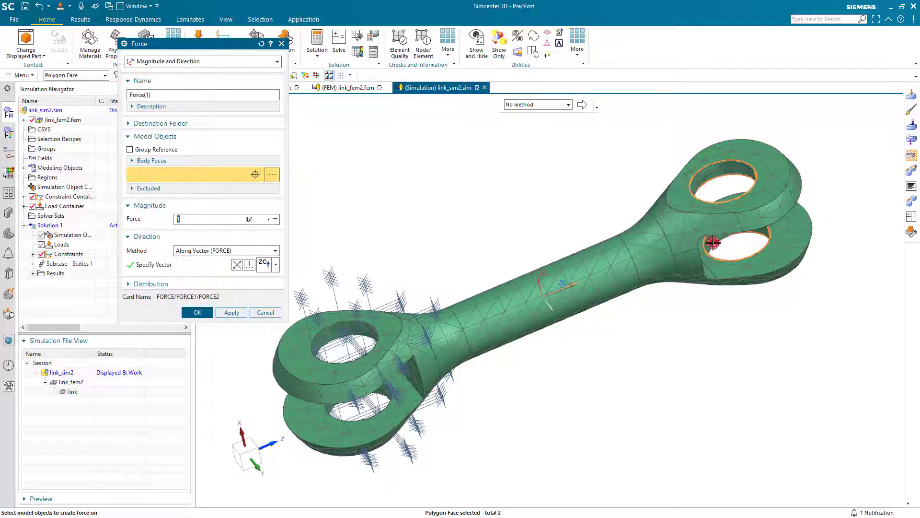
click(198, 312)
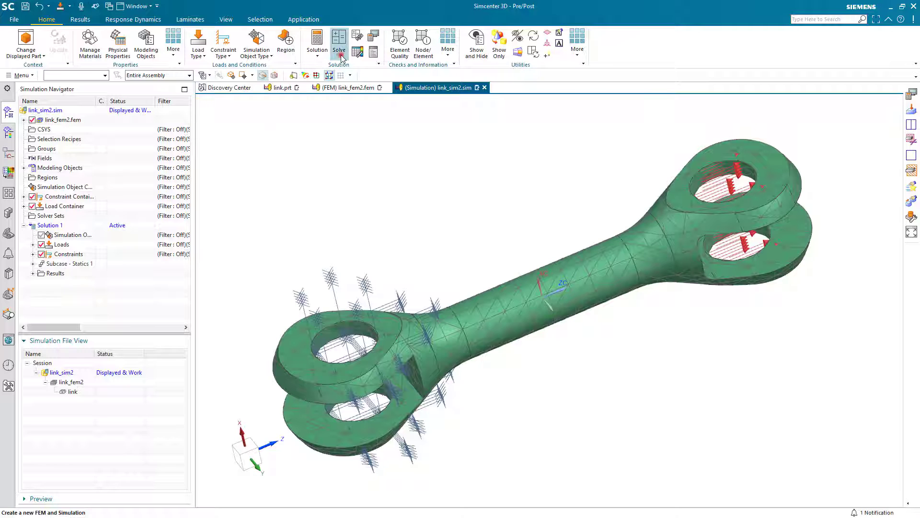
Step: Solve Solution 1 with Nastran and close the solution monitor and information windows
click(339, 41)
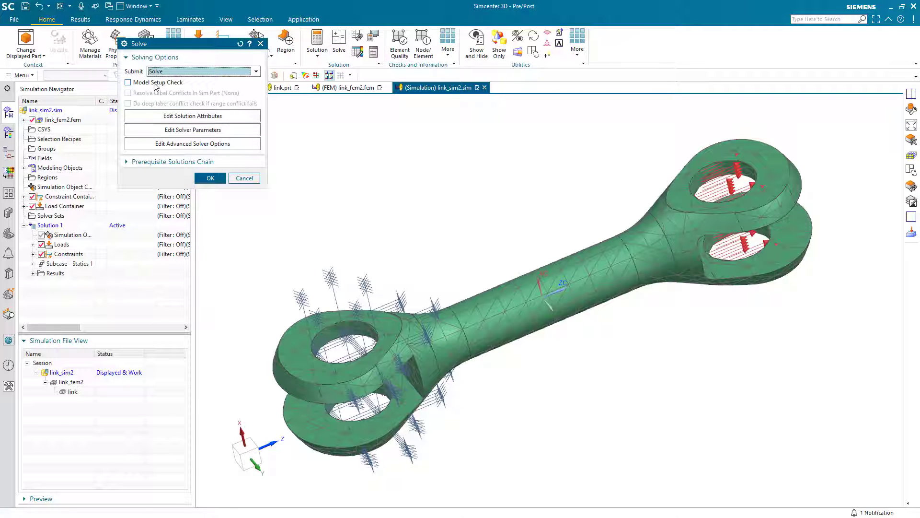
click(210, 178)
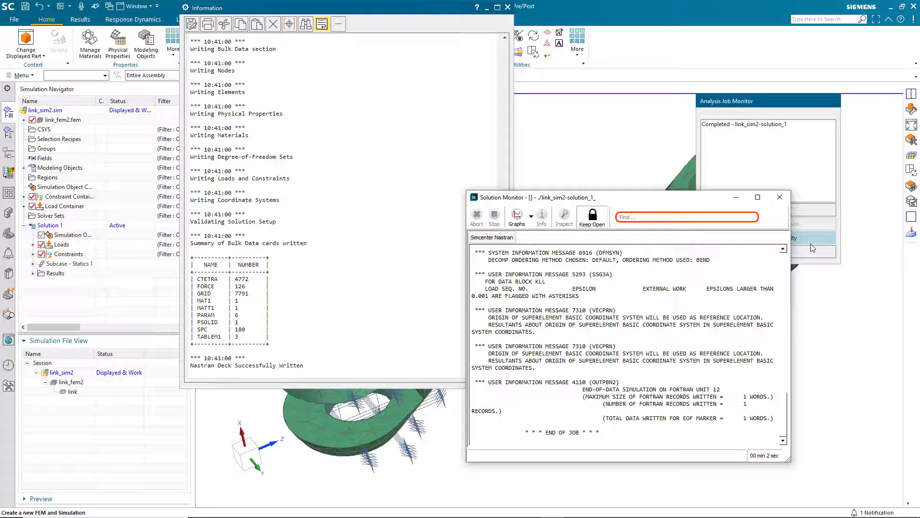
mouse_move(779, 198)
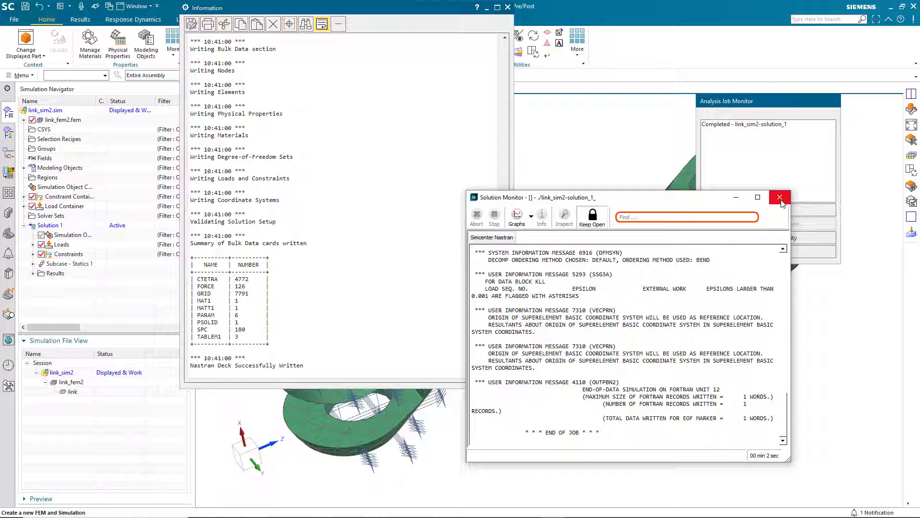
click(780, 196)
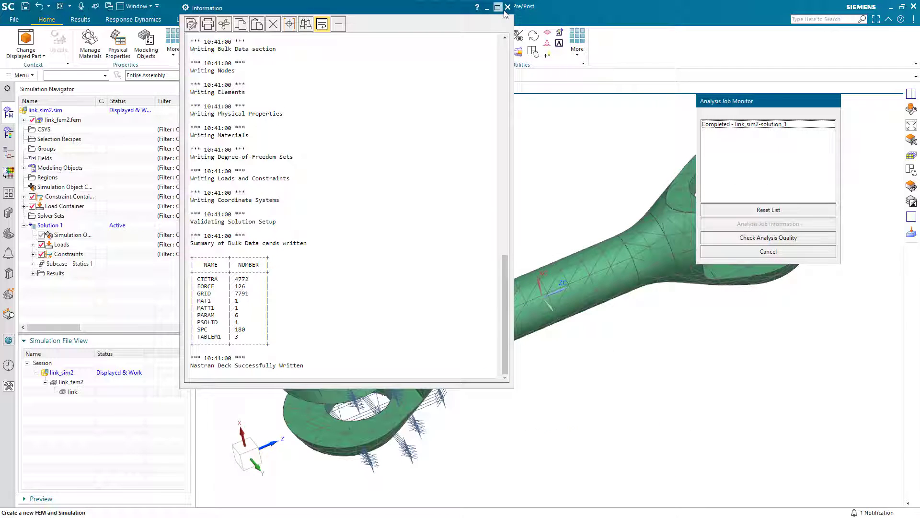
click(506, 7)
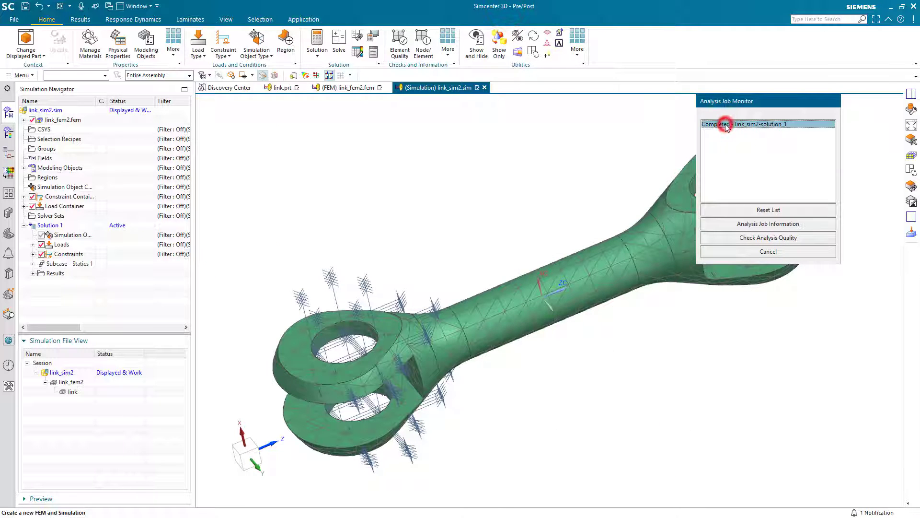
mouse_move(767, 237)
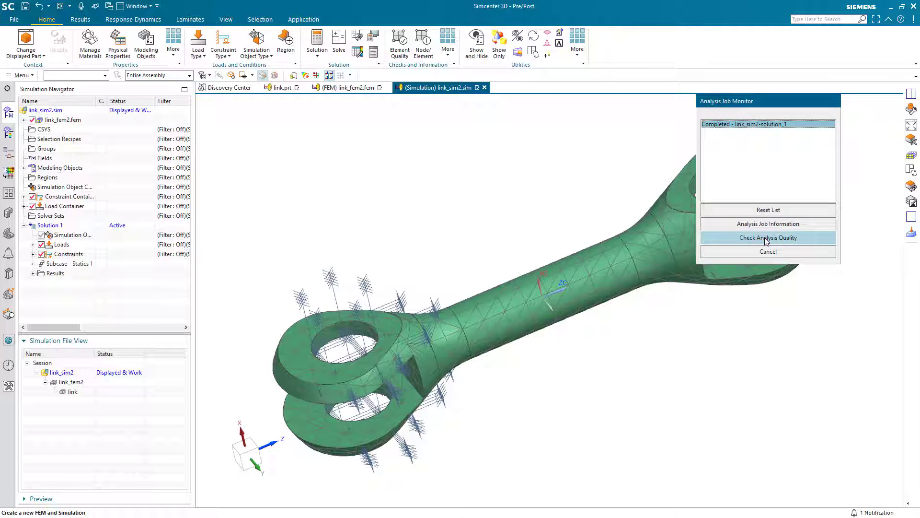
Step: Check analysis quality, highlighting the 8.52% strain energy error and 5% target note, then close the report
click(768, 237)
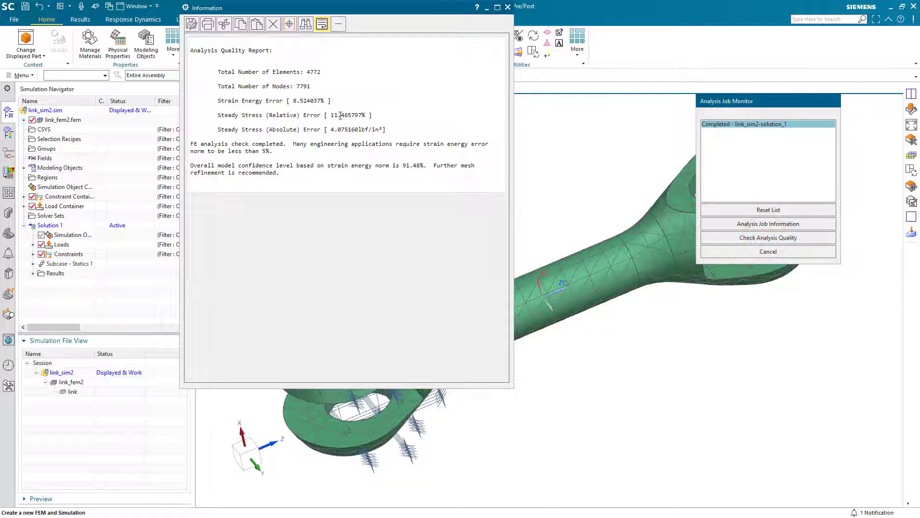
double_click(318, 100)
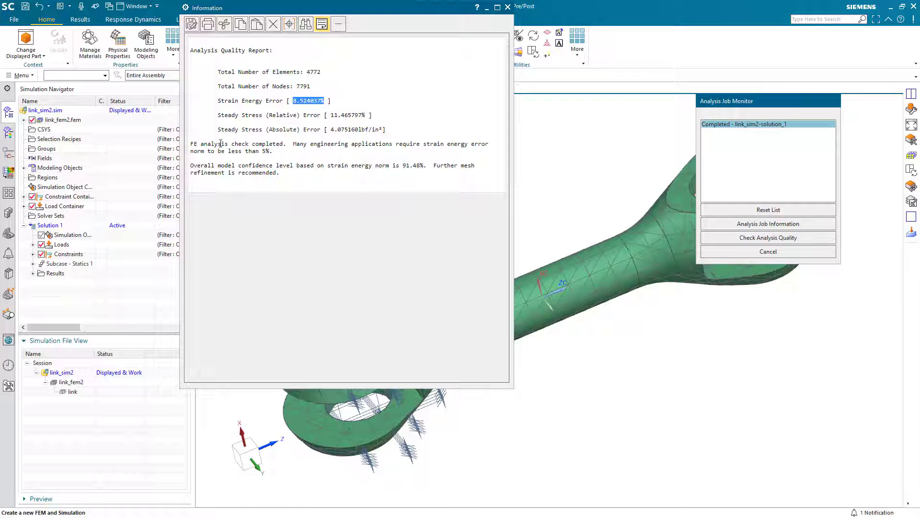
drag(191, 144, 272, 151)
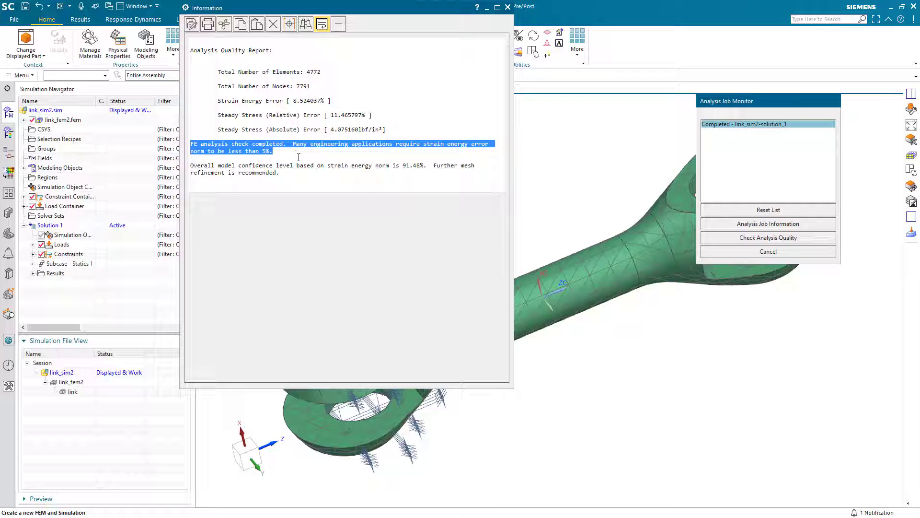
mouse_move(309, 179)
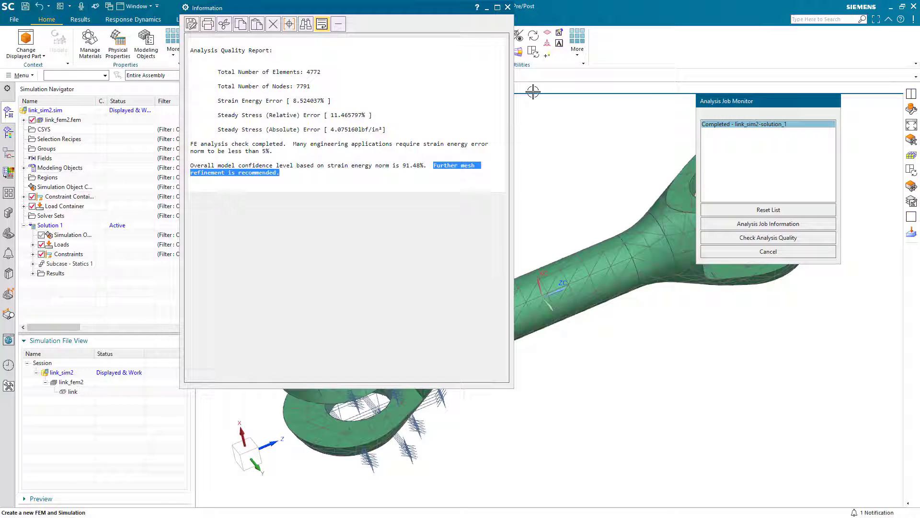
mouse_move(509, 7)
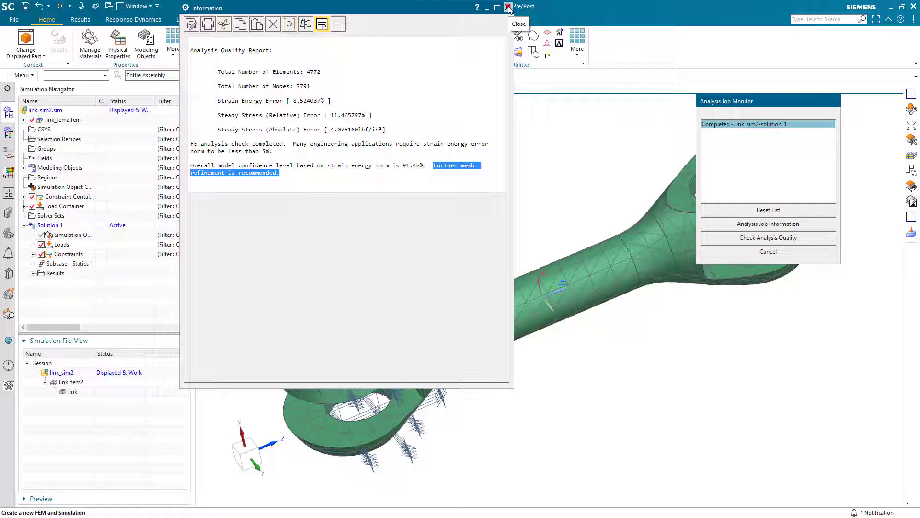
click(508, 7)
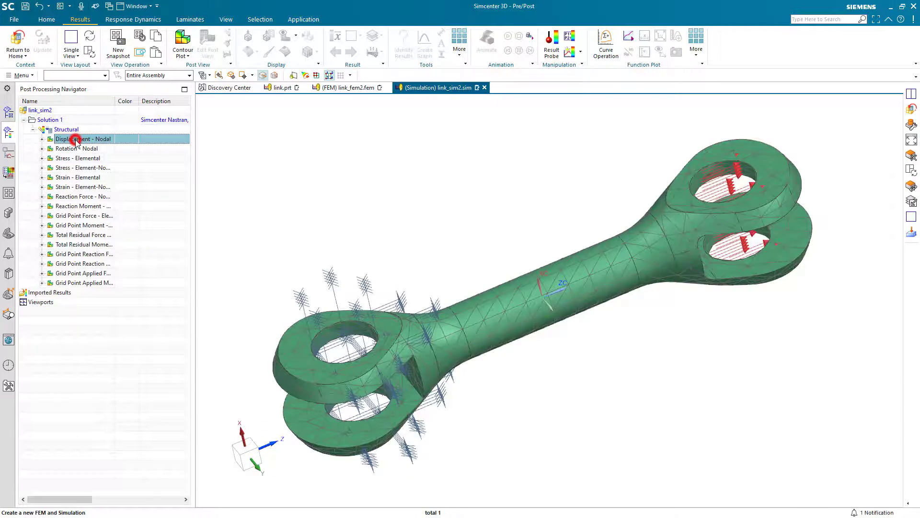
Step: Plot nodal displacement and elemental von Mises stress contours, then return home to the simulation file's actions
double_click(83, 138)
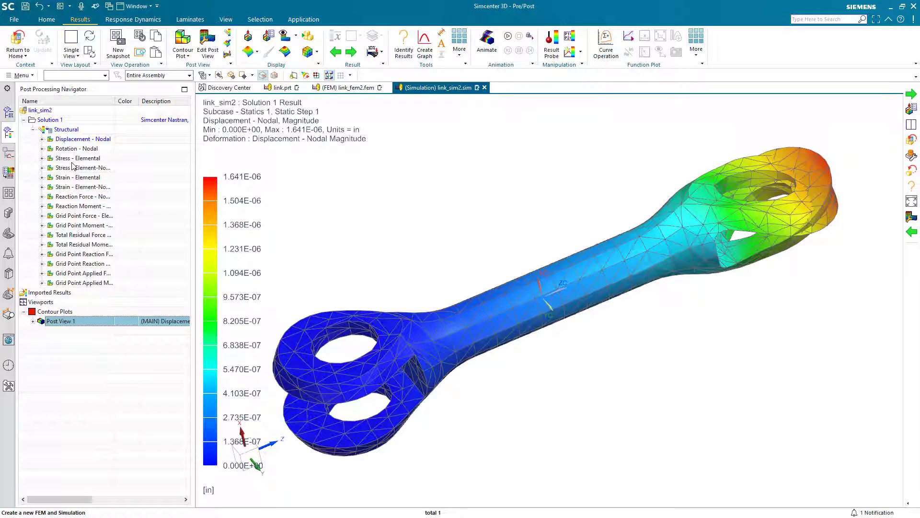
double_click(78, 158)
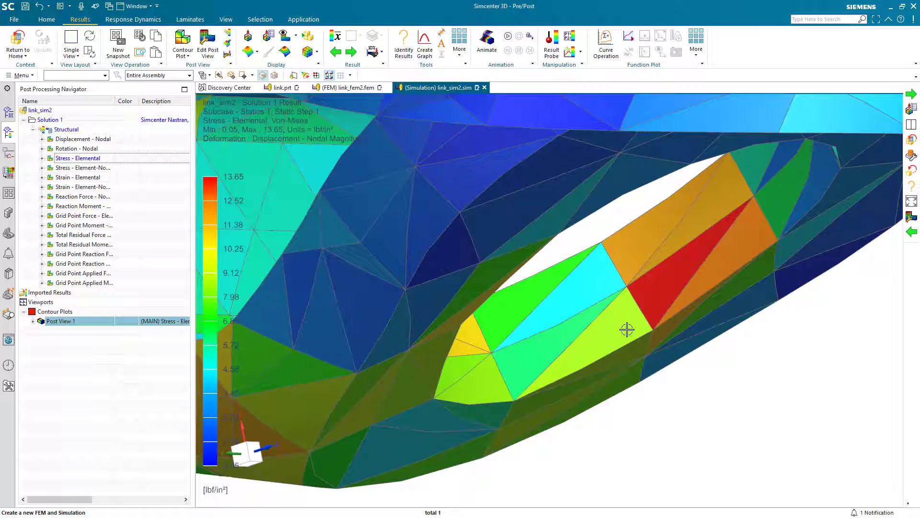
mouse_move(785, 296)
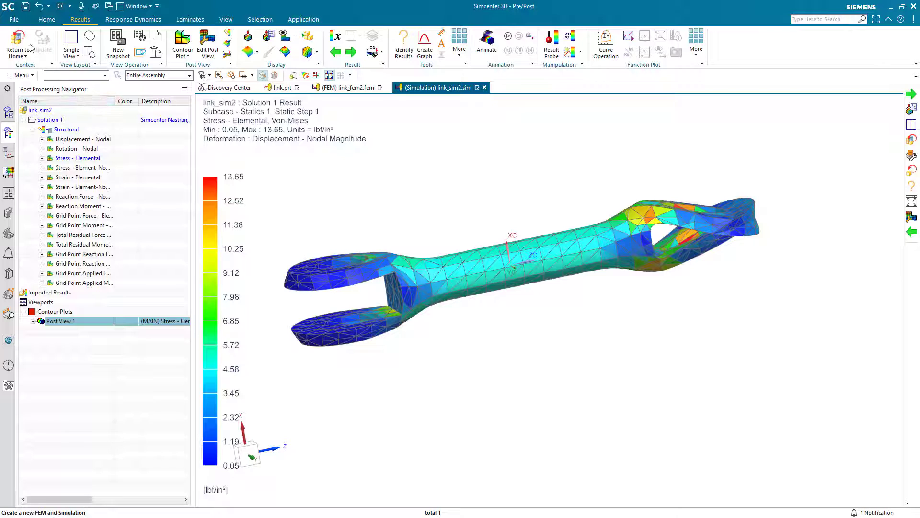
click(46, 19)
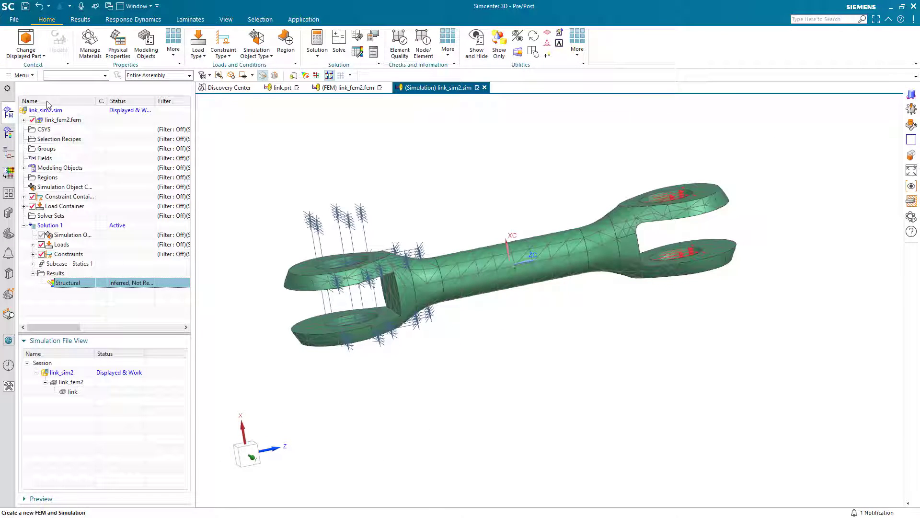
right_click(45, 109)
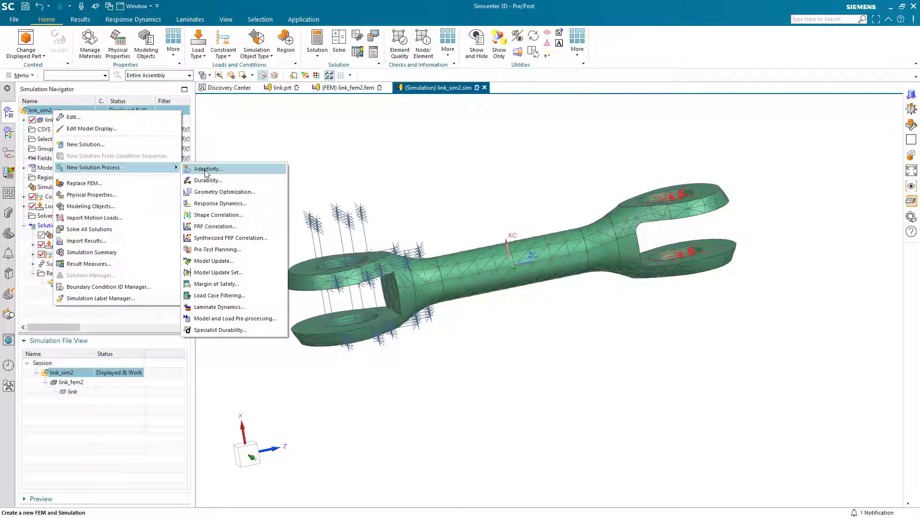
Step: Start an Adaptivity solution process and bring up its help documentation
click(207, 169)
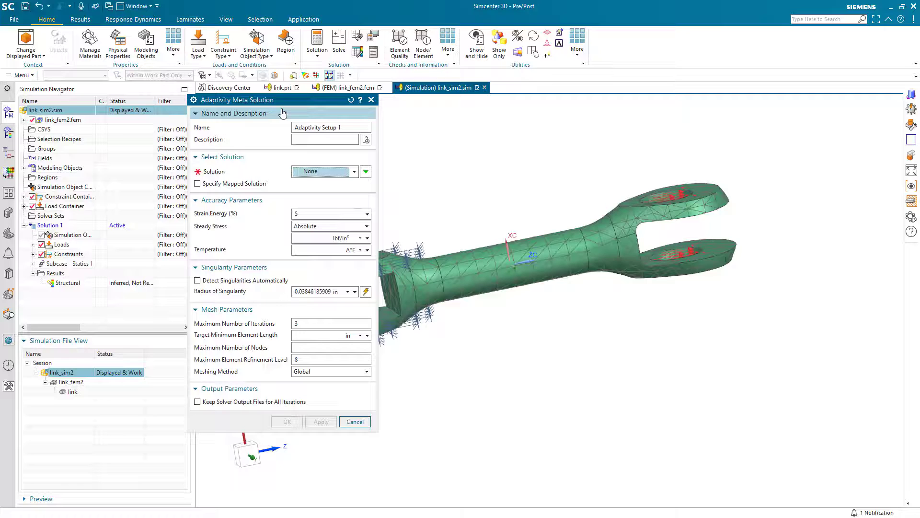
mouse_move(247, 146)
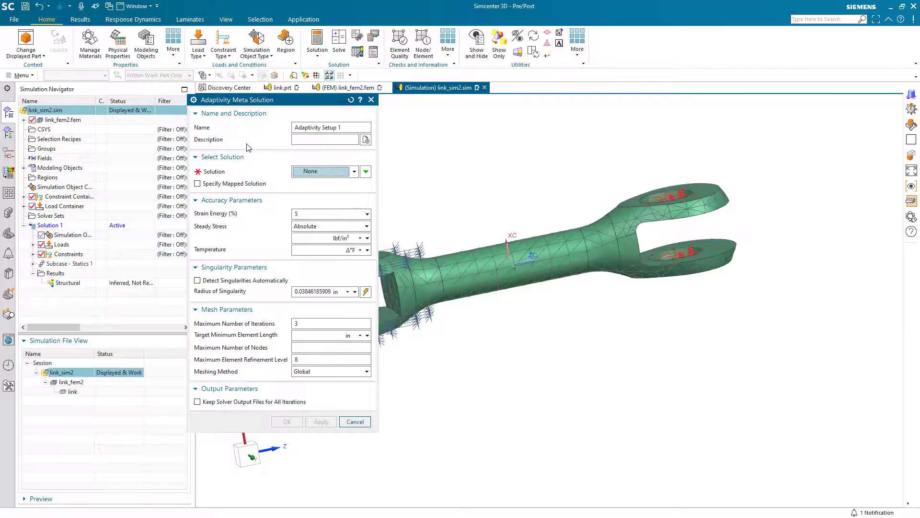
click(361, 99)
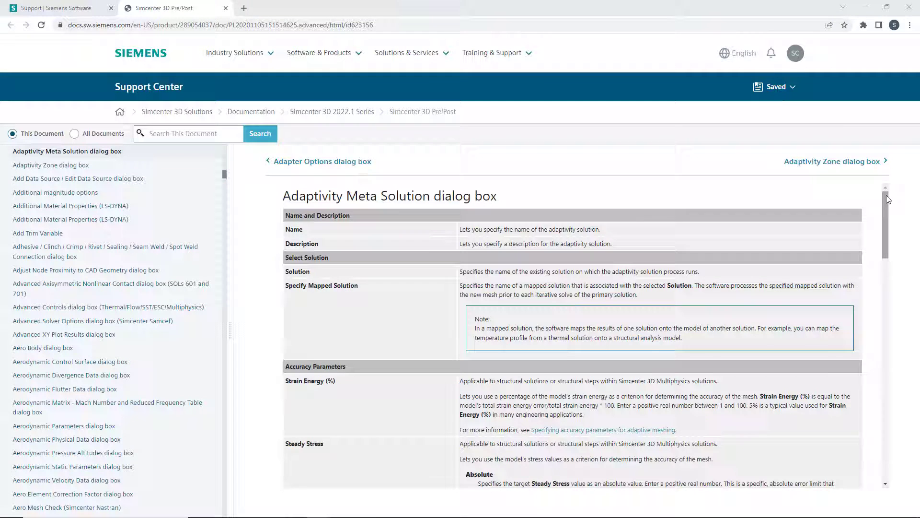
Step: Scroll through the Adaptivity Meta Solution help page down to the mesh parameters
scroll(down, 3)
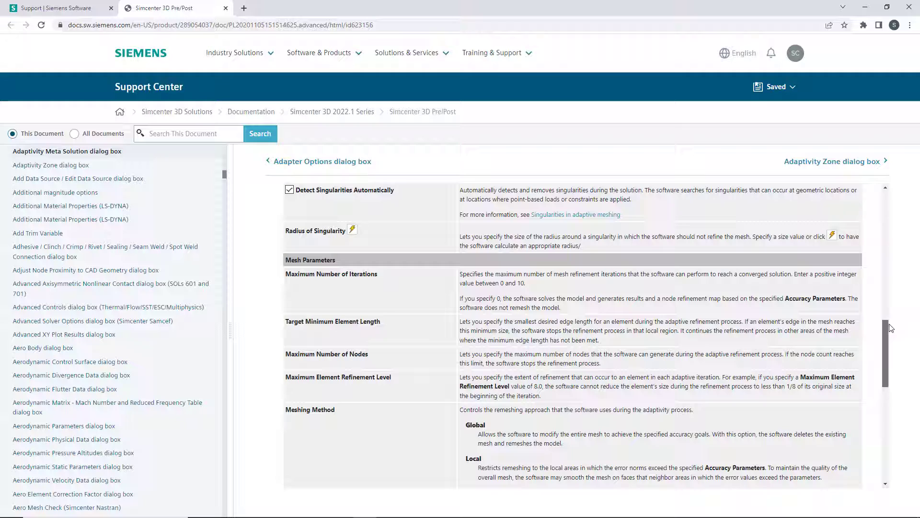
scroll(down, 3)
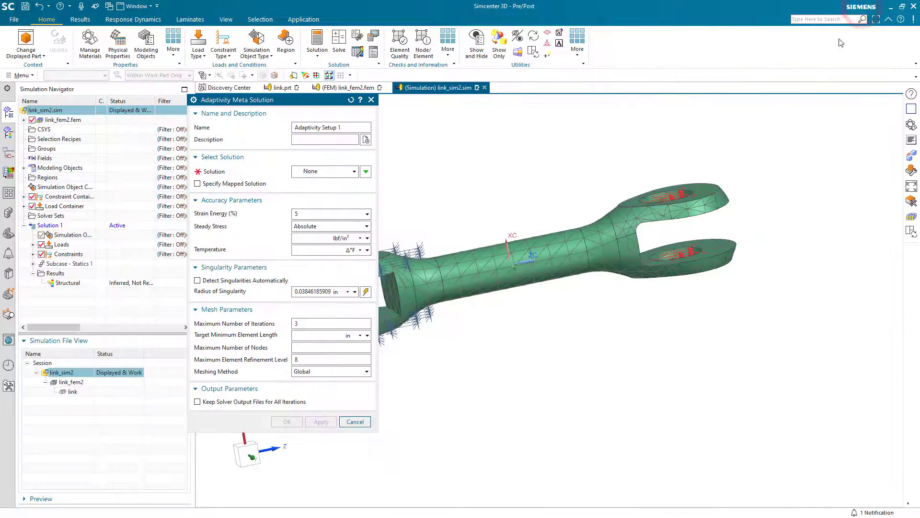
Step: Target Solution 1 with a strain energy accuracy criterion and automatic singularity detection
click(326, 214)
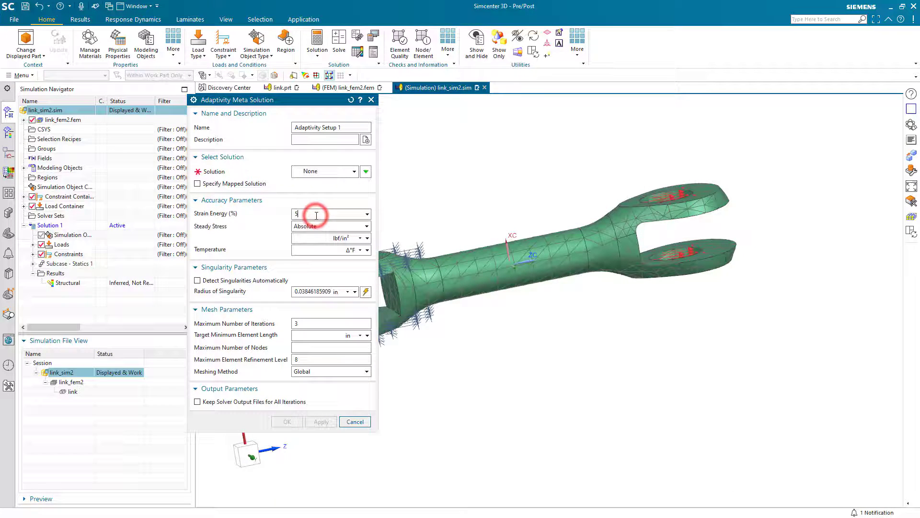
click(351, 171)
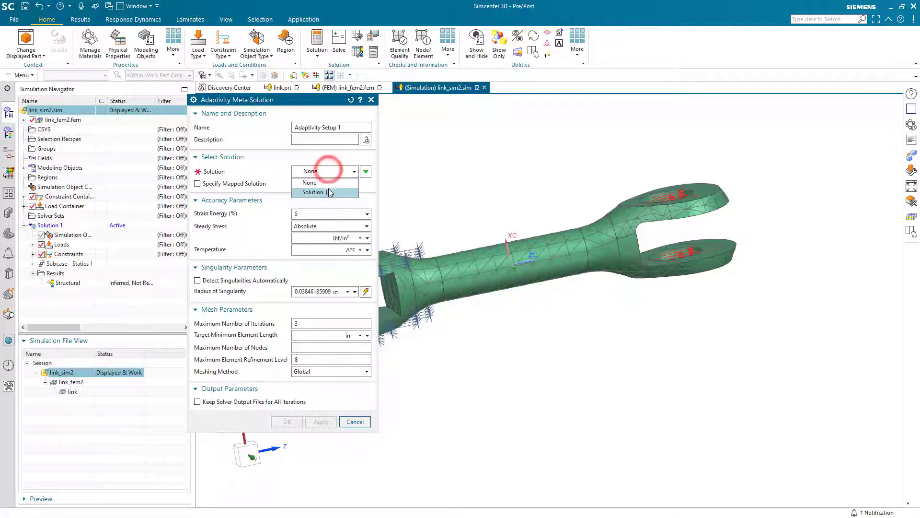
click(326, 192)
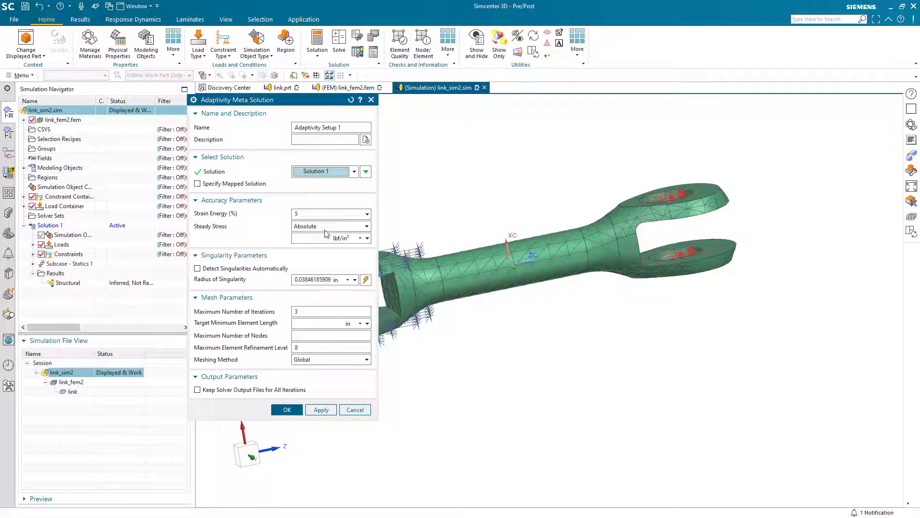
click(326, 213)
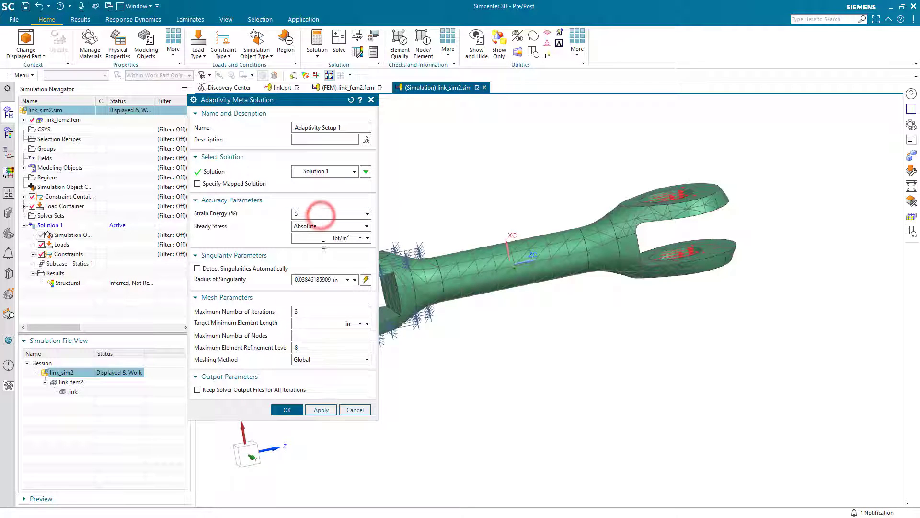
click(197, 269)
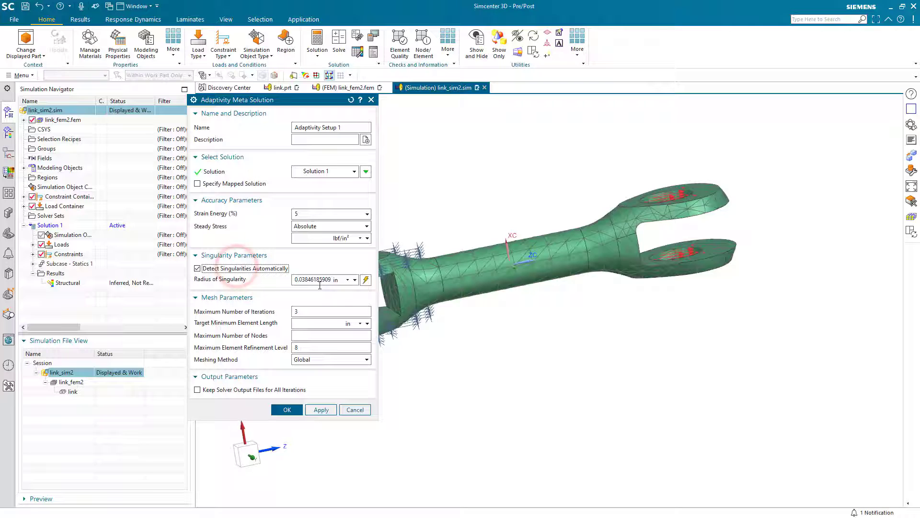
mouse_move(366, 279)
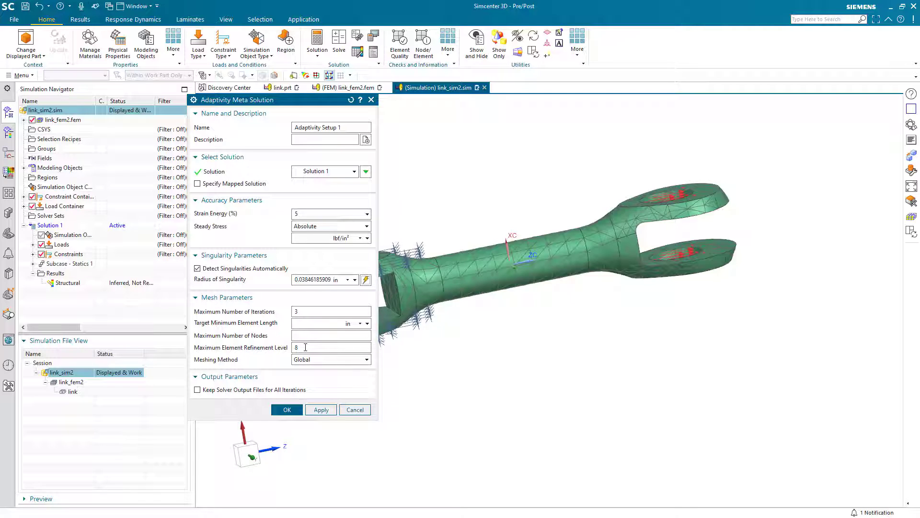
Step: Confirm the setup with 5% target, 3 iterations, refinement level 8 and global meshing, creating Adaptivity Setup 1
click(287, 409)
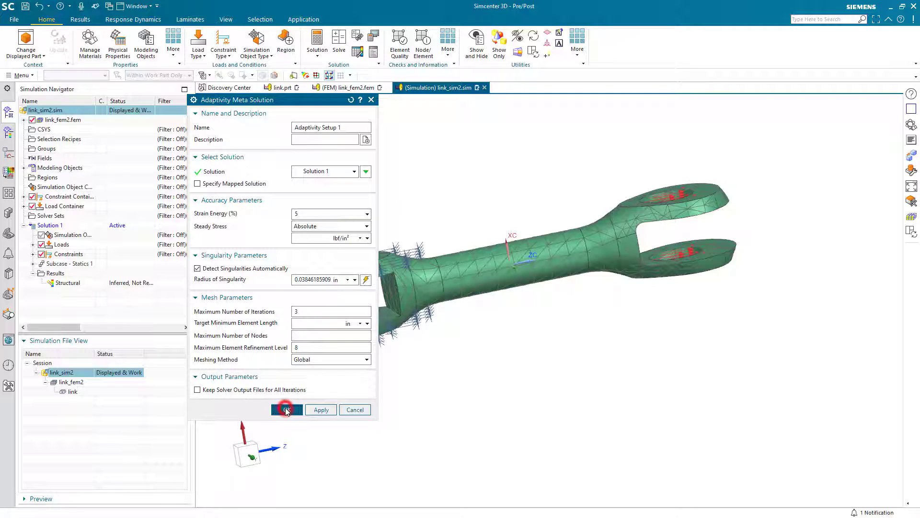
click(285, 410)
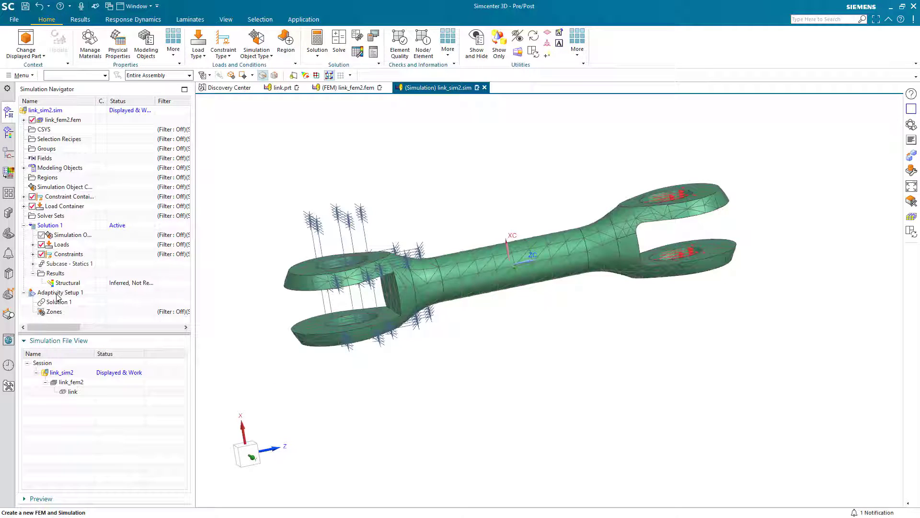
Step: Solve Adaptivity Setup 1 reusing existing results, confirming 3.67% strain energy error and a converged model in the log
right_click(58, 293)
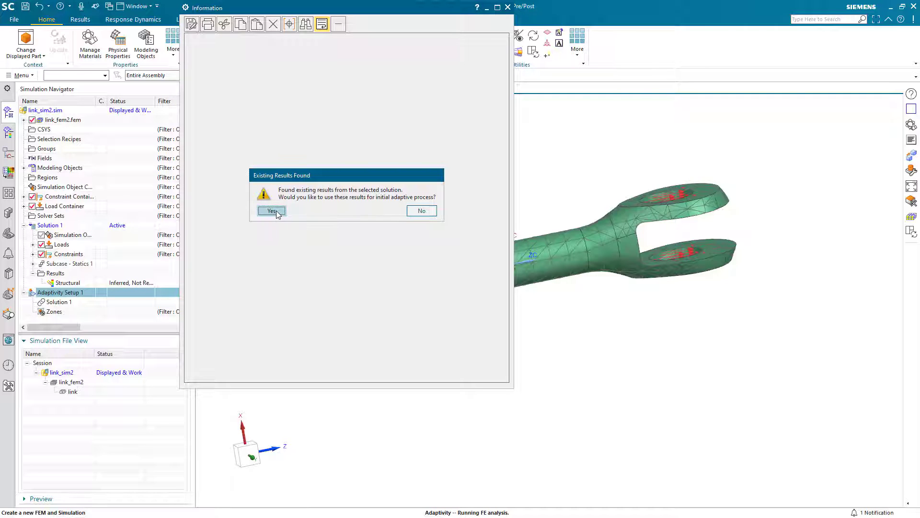
click(271, 211)
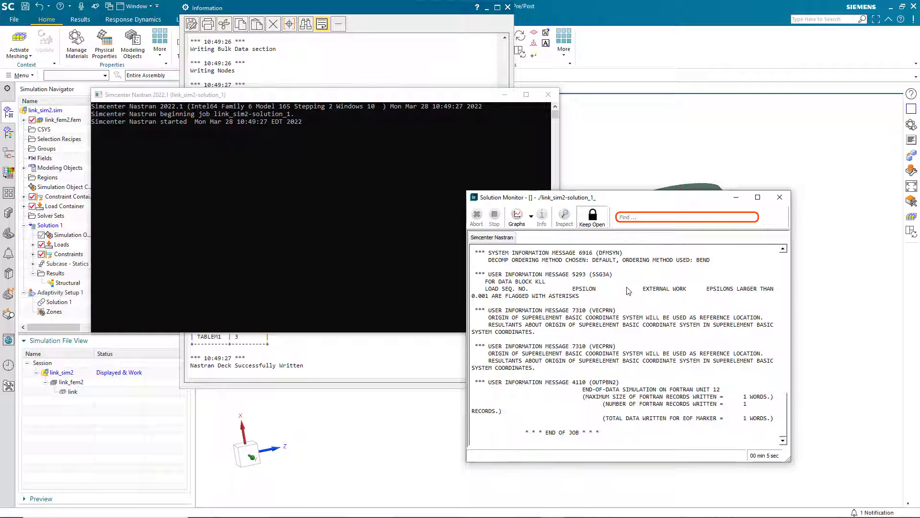
mouse_move(704, 321)
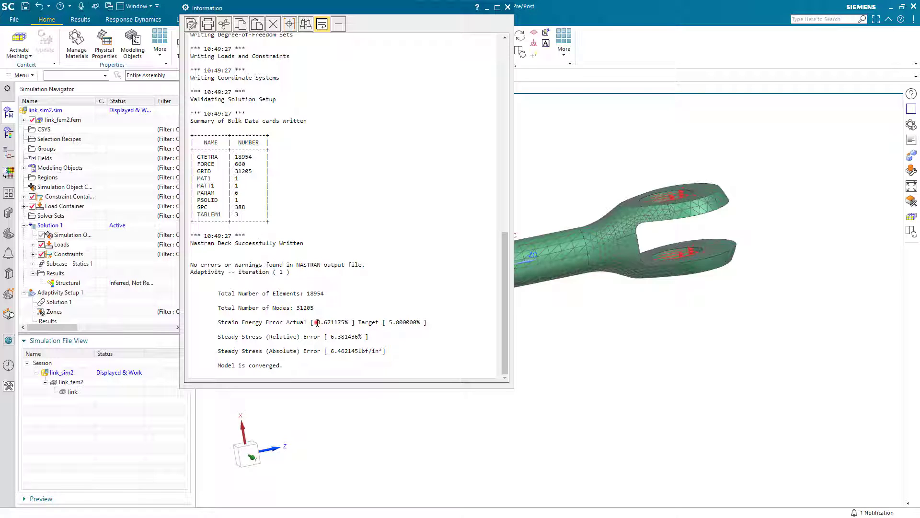
double_click(333, 322)
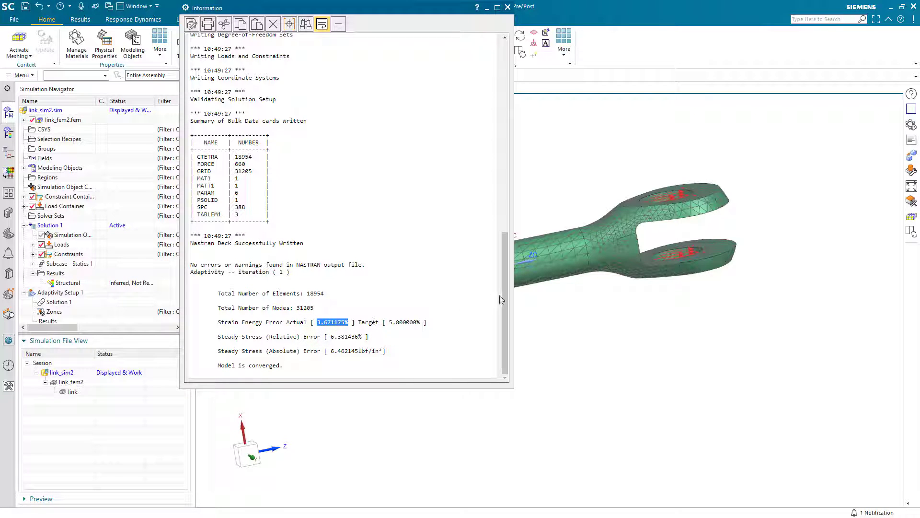
click(408, 322)
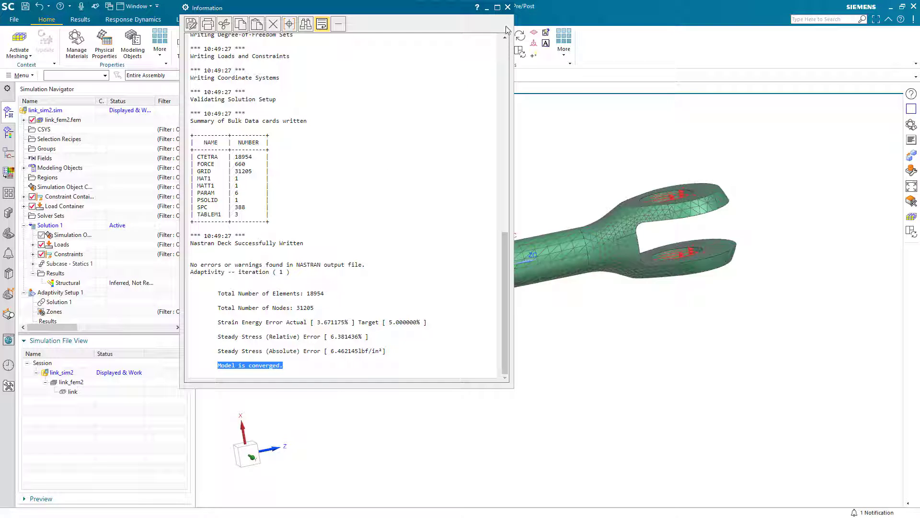
click(507, 8)
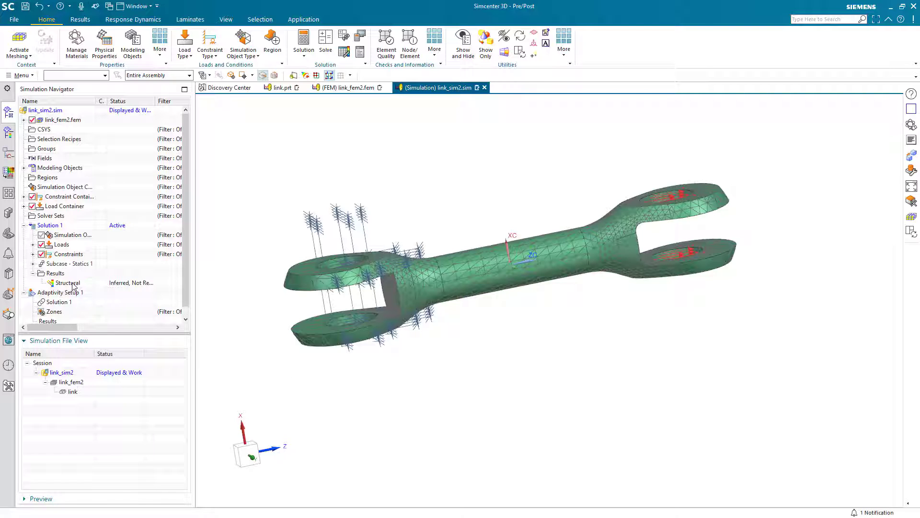
Step: Load the structural results and plot the nodal displacement and element-nodal stress contours of the link
double_click(67, 282)
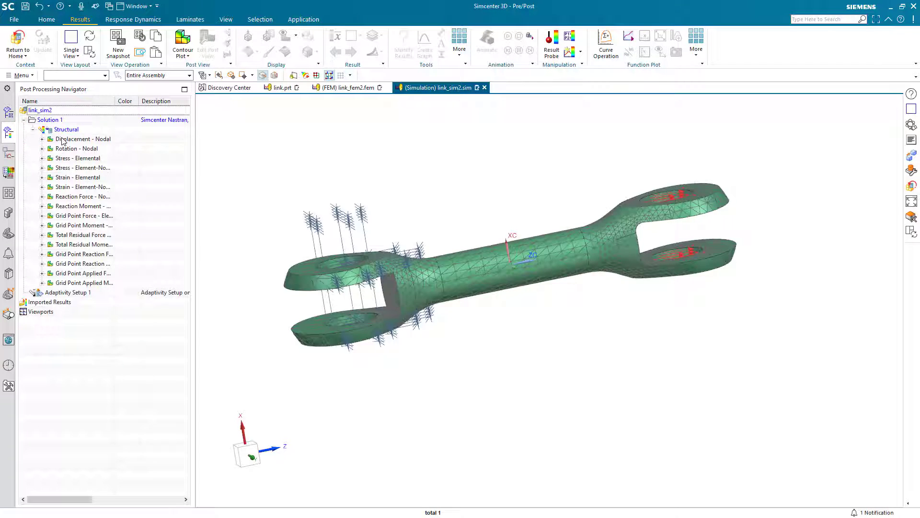
double_click(83, 138)
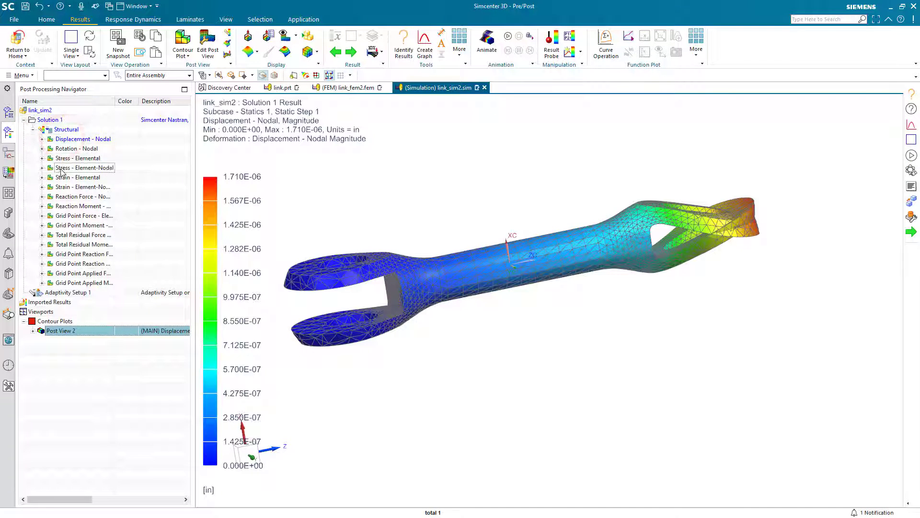
double_click(76, 159)
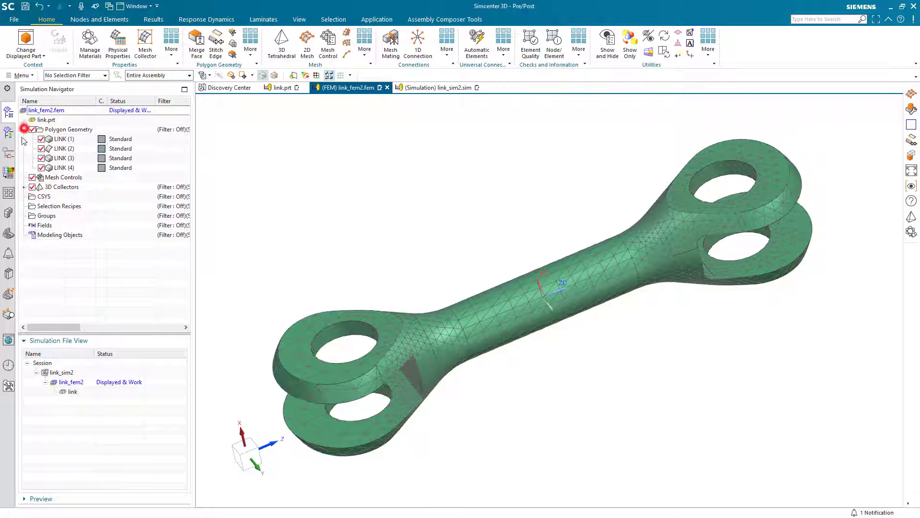
Step: Recreate and update the link's polygon bodies, dismiss the update log, and collapse the Polygon Geometry branch
click(61, 158)
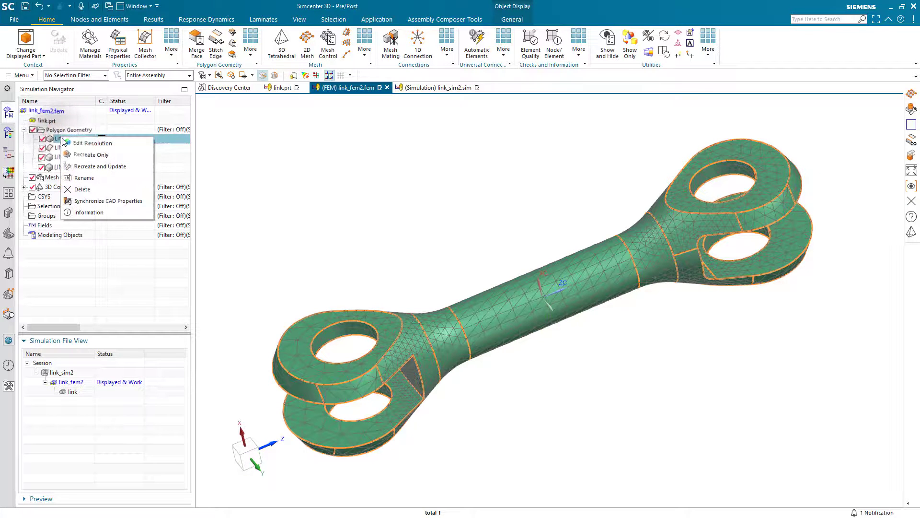
click(88, 212)
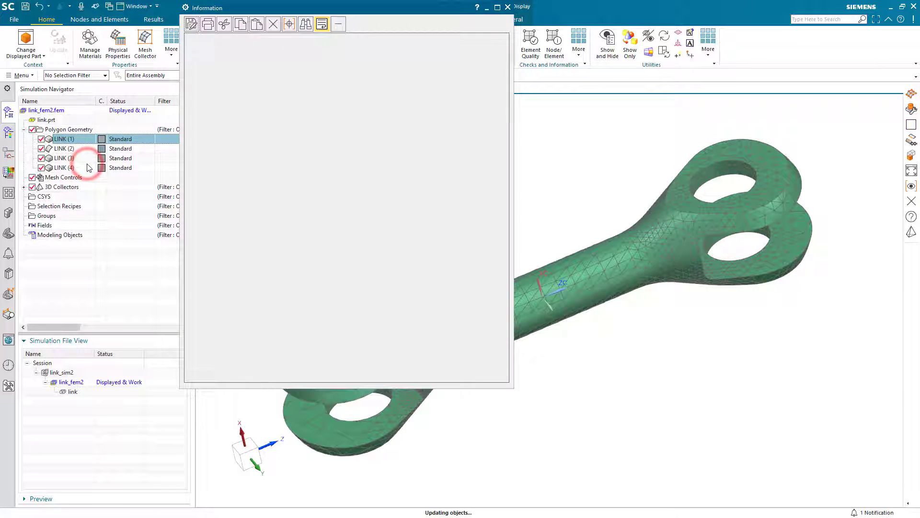
click(58, 41)
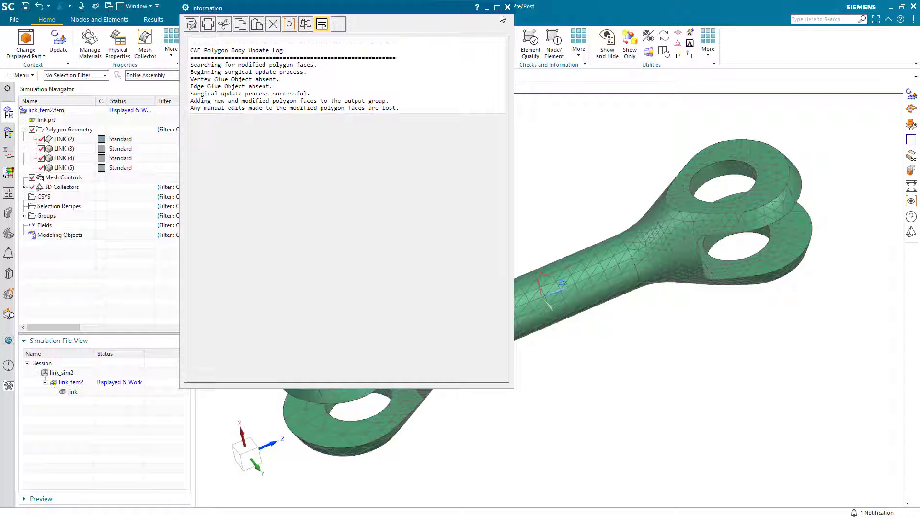
click(507, 8)
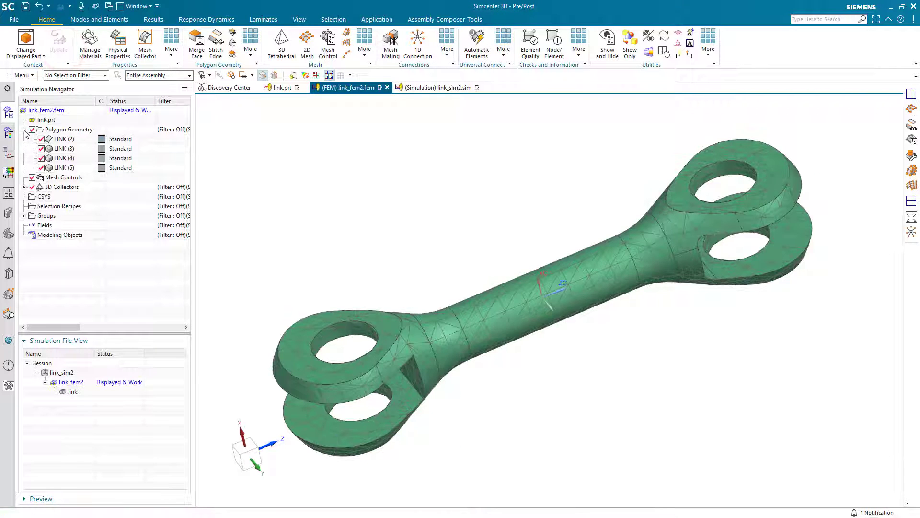
click(24, 130)
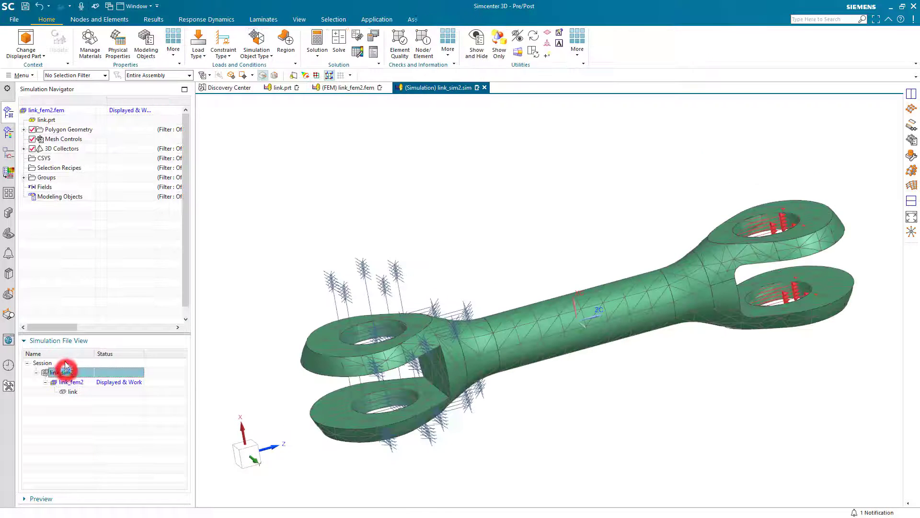
Step: Back in the simulation file, create Zone 1 as a Refinement Zone on the 17 fork faces under Adaptivity Setup 1
click(62, 372)
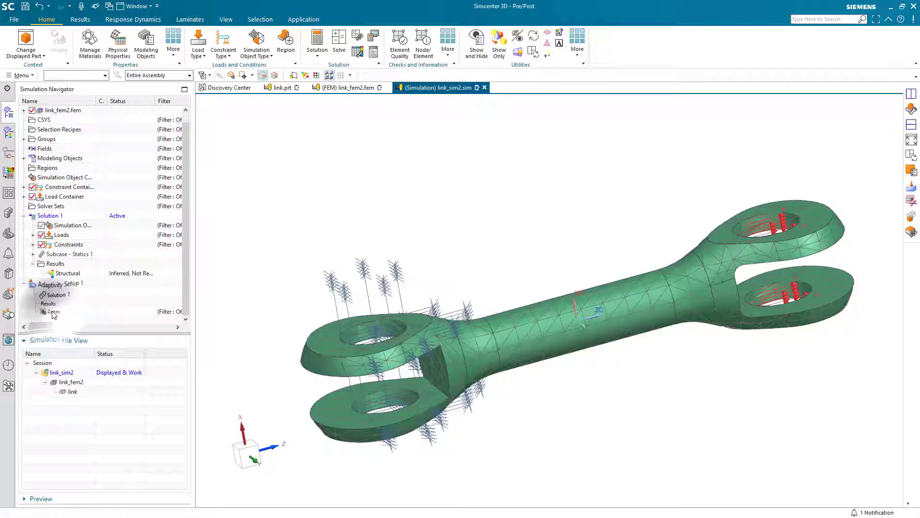
right_click(53, 310)
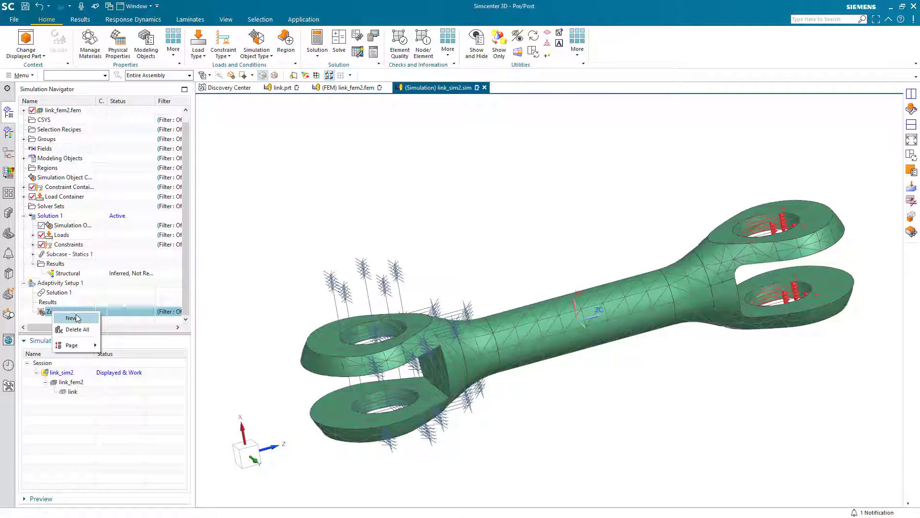
click(70, 318)
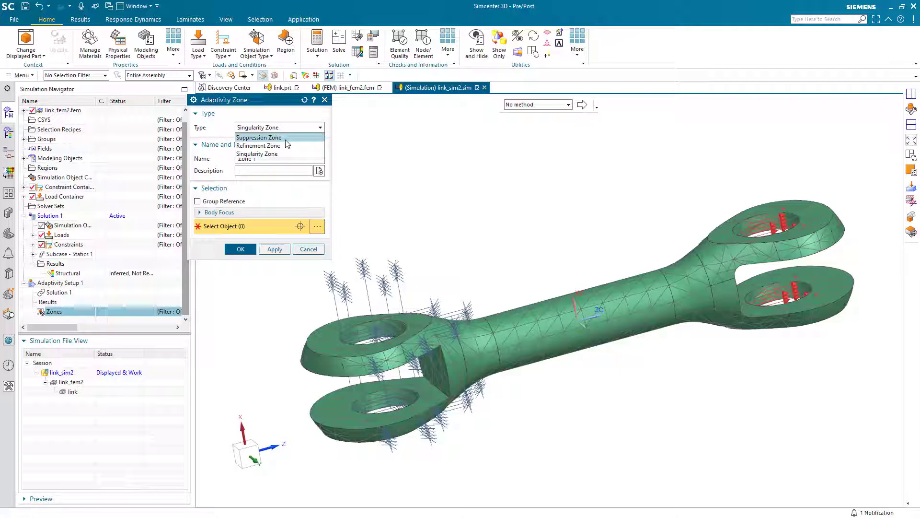
click(258, 145)
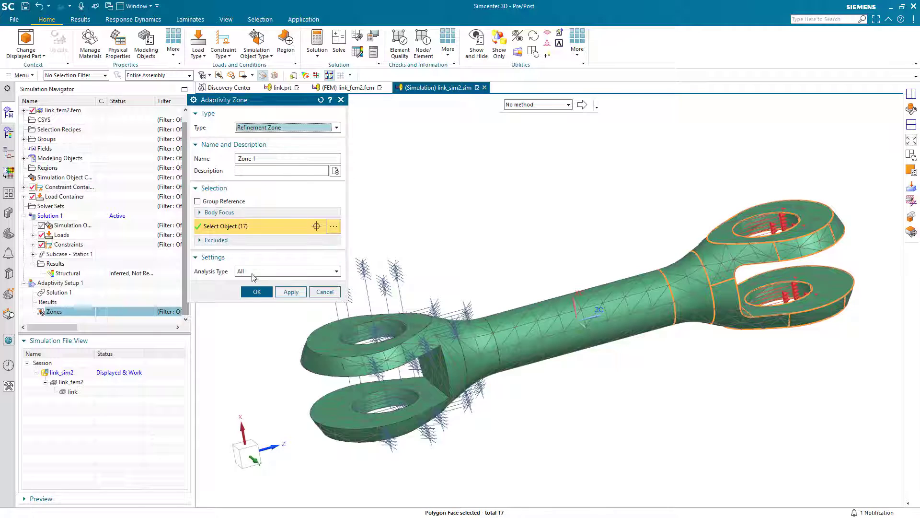
click(256, 292)
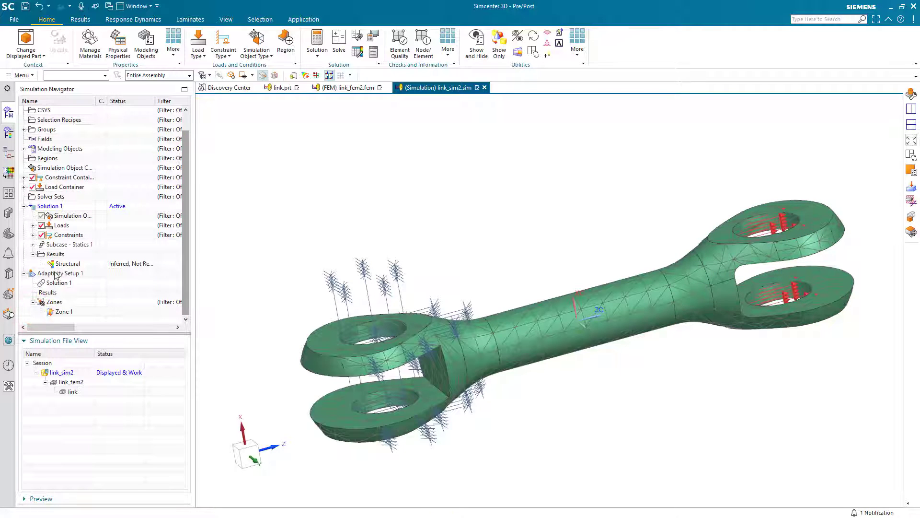
Step: Re-solve Adaptivity Setup 1 with Zone 1, converging at 2.71% strain energy error with 13555 elements
right_click(58, 273)
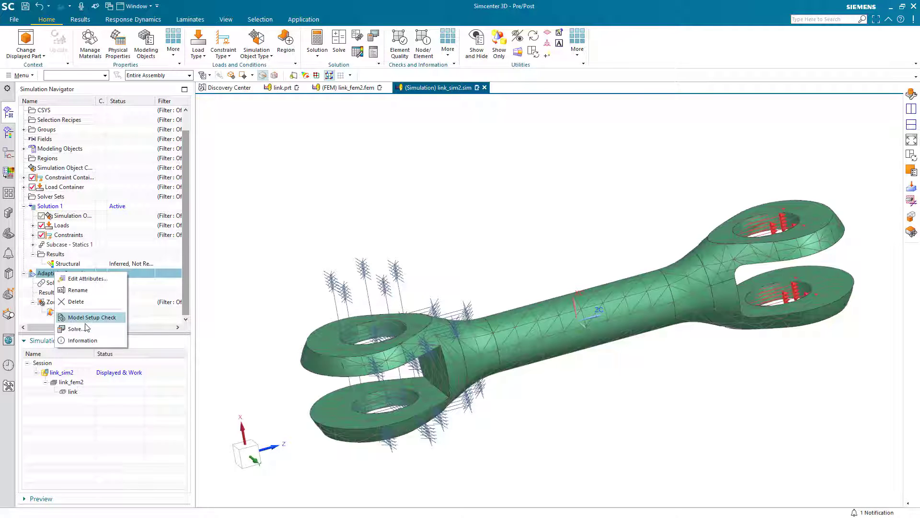
click(75, 328)
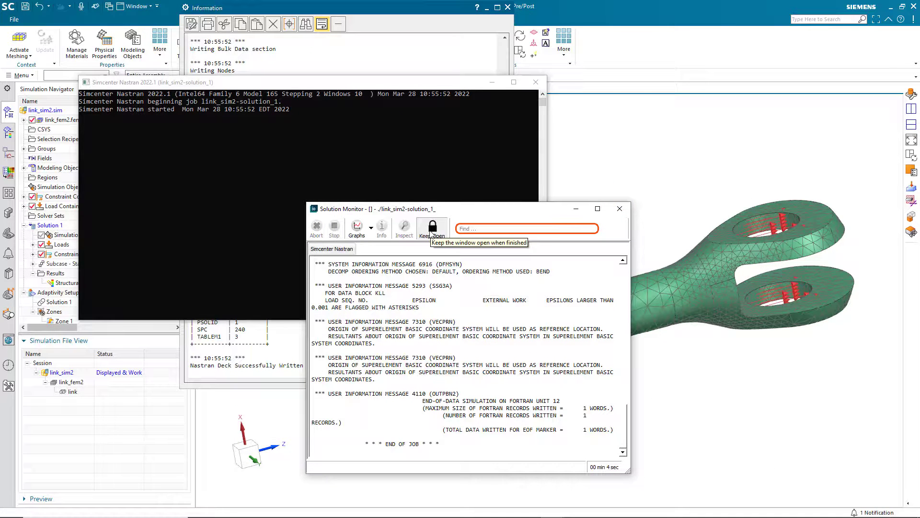
mouse_move(607, 475)
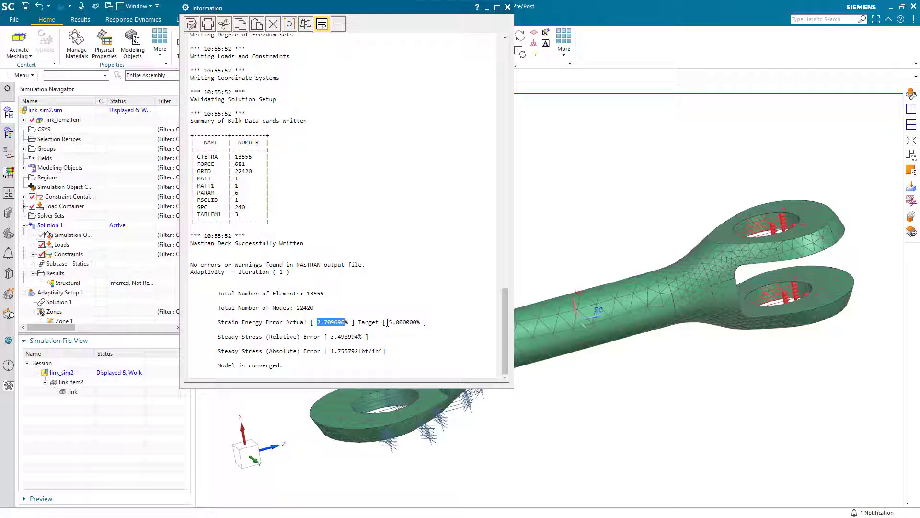
click(285, 364)
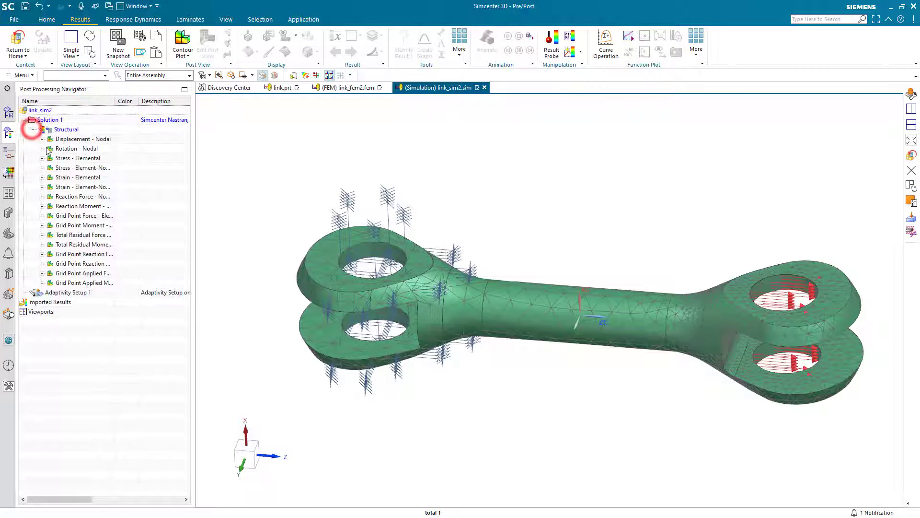
Step: Plot the elemental von Mises stress contour, peaking at 15.71 lbf/in² near the forked end
double_click(77, 159)
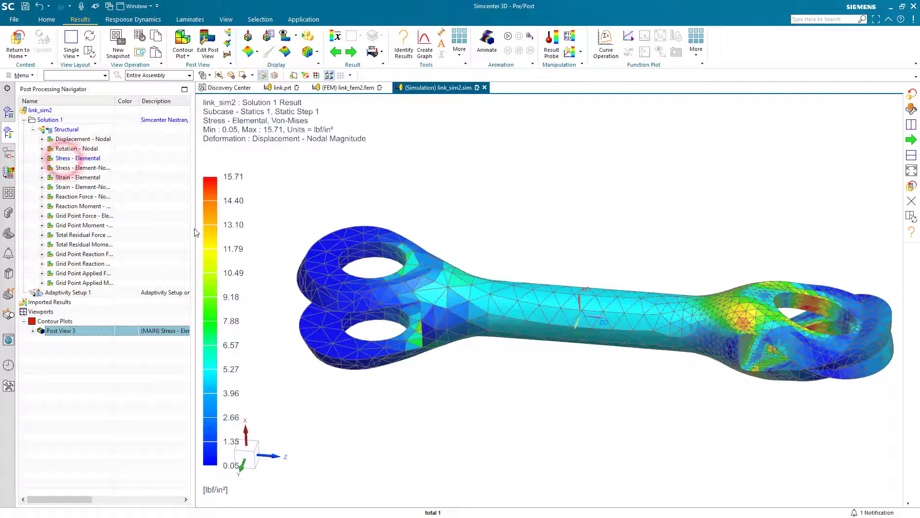